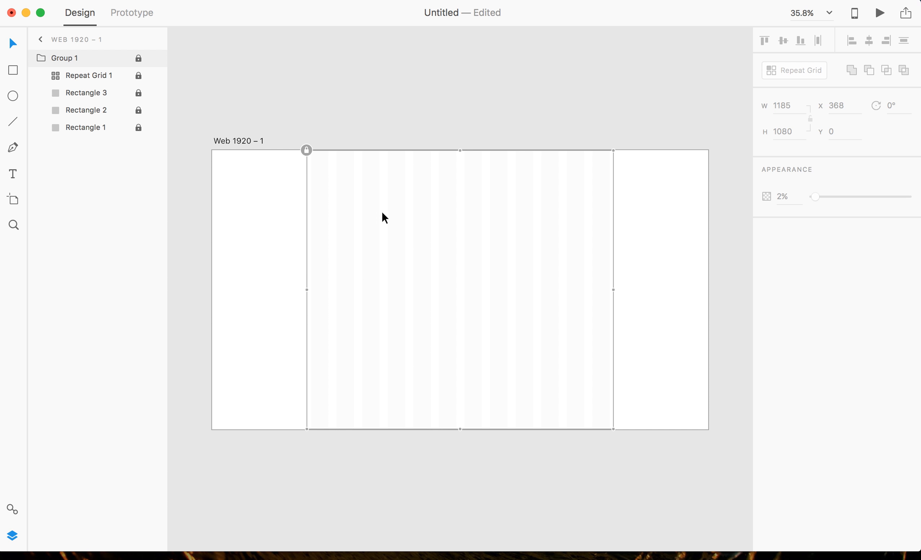
pyautogui.moveTo(487, 243)
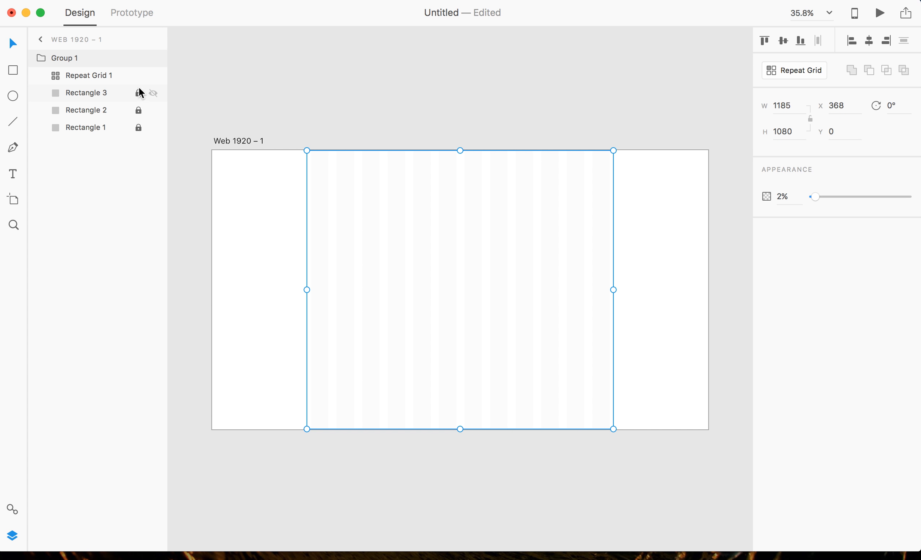
pyautogui.moveTo(138, 128)
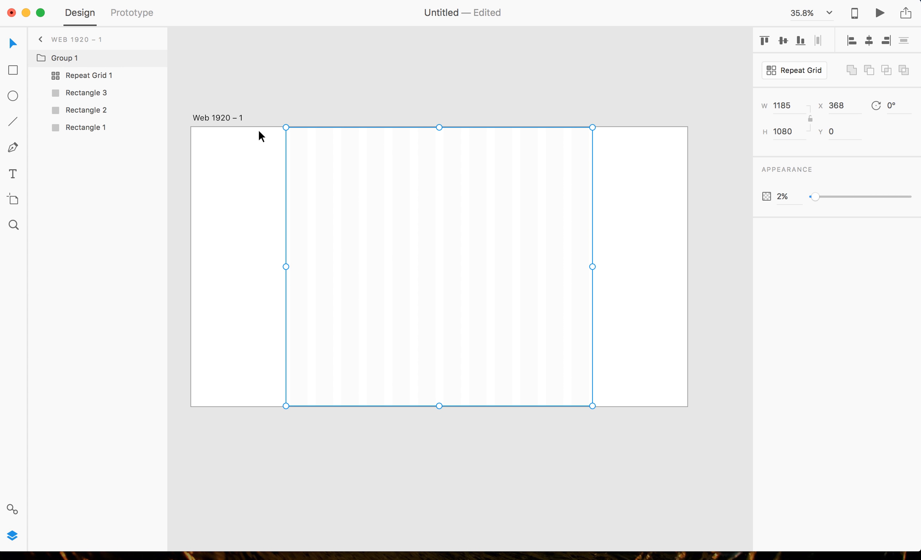
pyautogui.moveTo(268, 120)
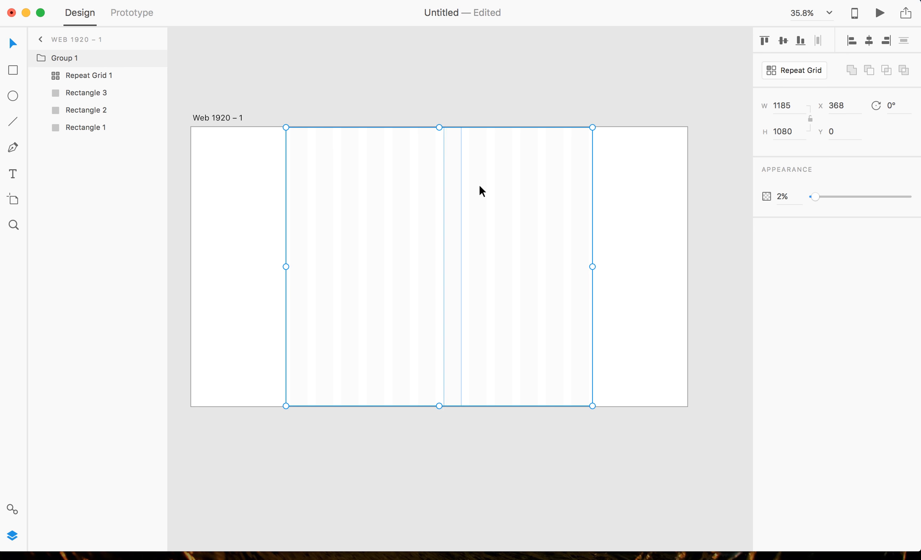
# Raise the unlocked column grid's opacity from 2% to 100%.
pyautogui.moveTo(816, 196); pyautogui.dragTo(864, 197)
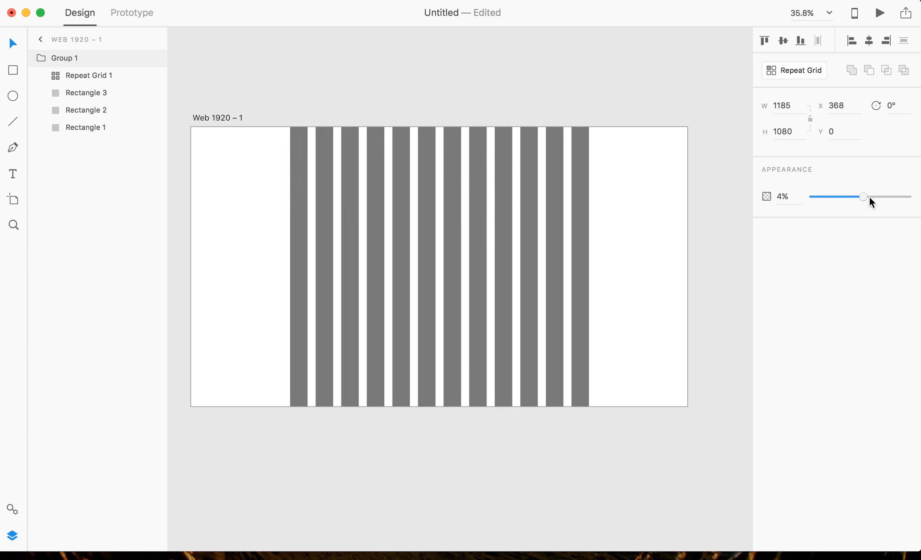
pyautogui.moveTo(864, 197); pyautogui.dragTo(910, 197)
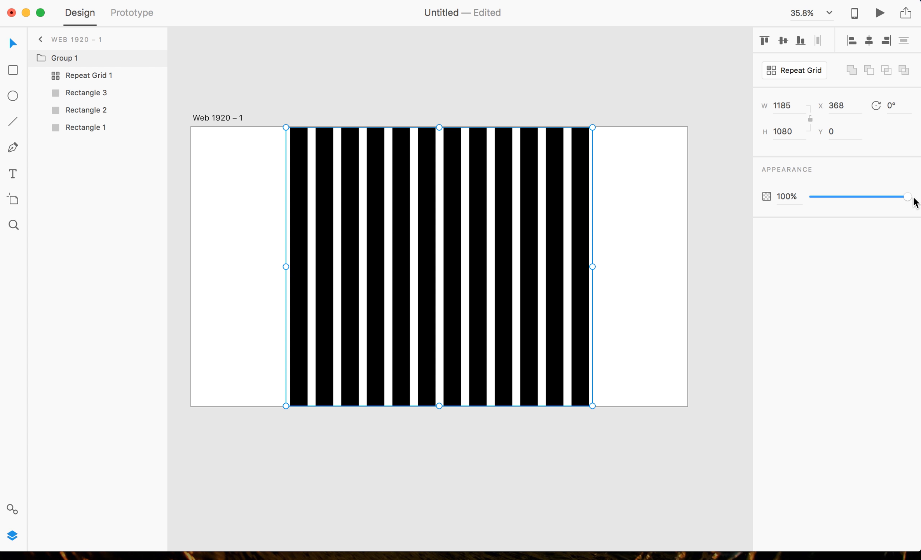
pyautogui.moveTo(579, 505)
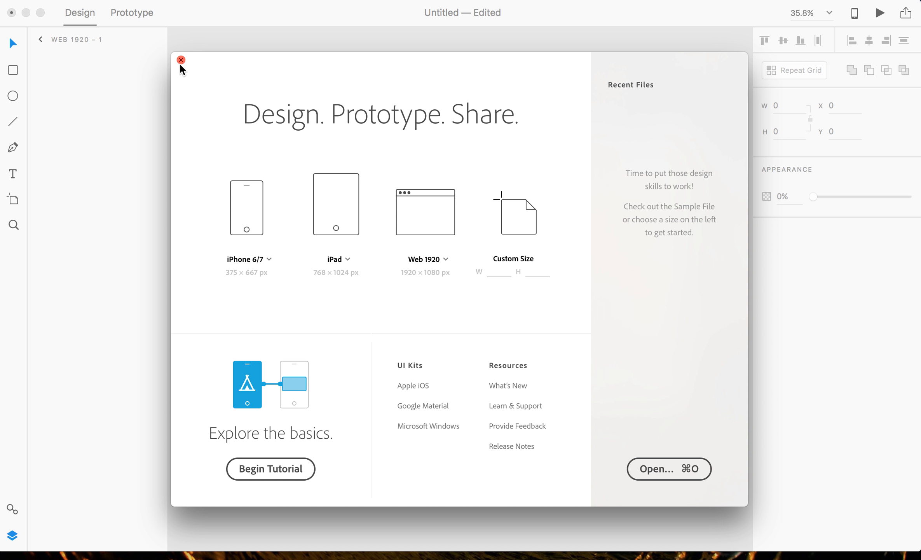
# On a fresh Web 1920 artboard, add a 1170×1080 rectangle at X 375, Y 0.
pyautogui.click(181, 60)
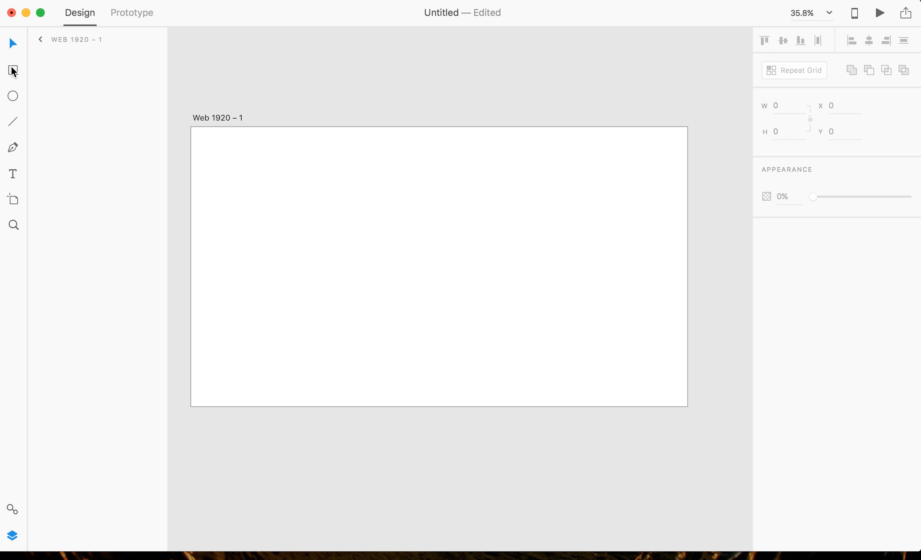
pyautogui.click(12, 70)
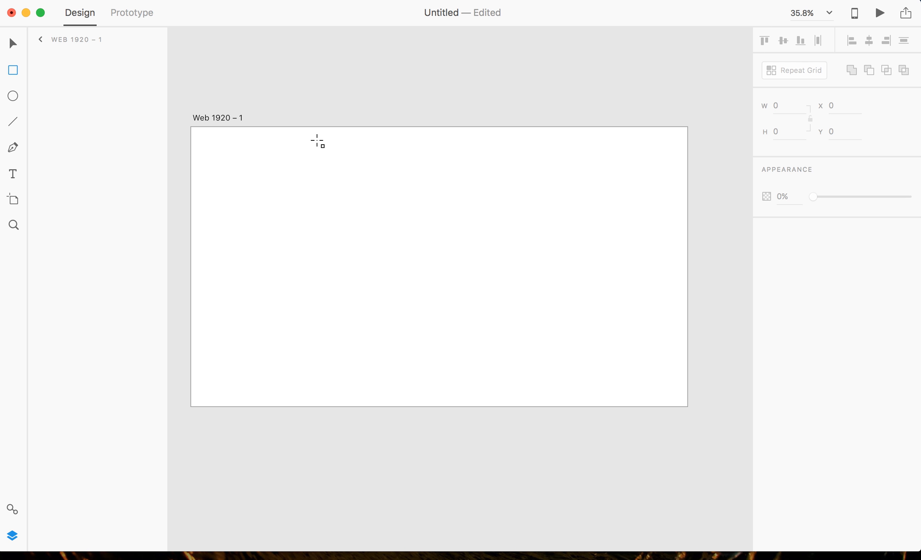
pyautogui.moveTo(317, 141); pyautogui.dragTo(459, 405)
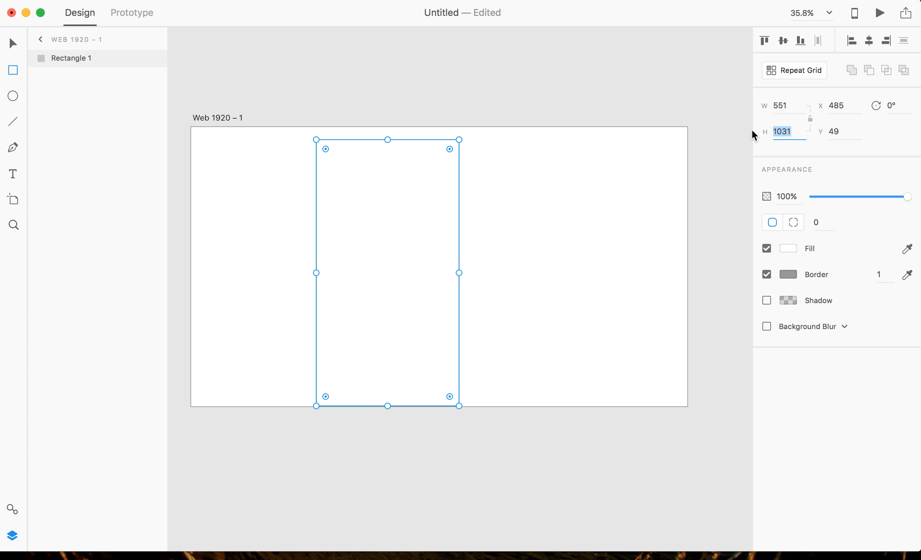
pyautogui.write('1080')
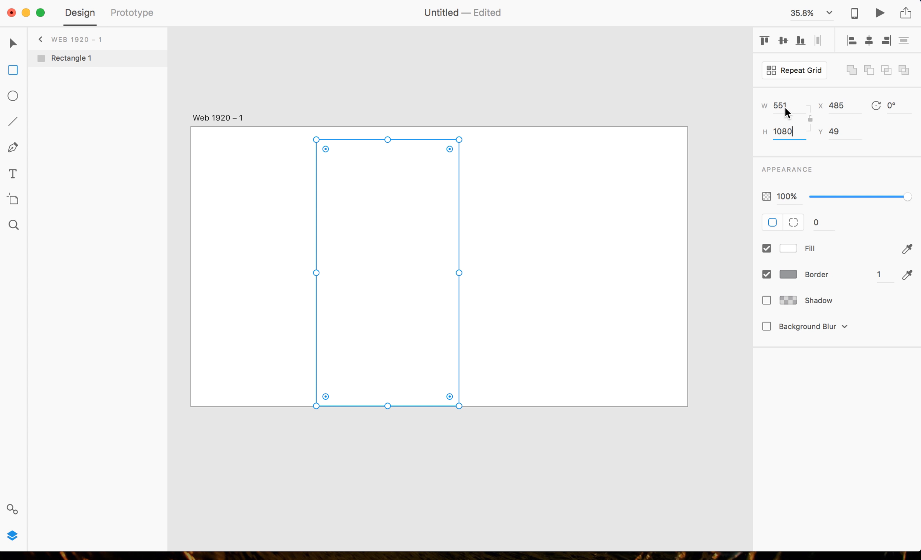
pyautogui.click(782, 105)
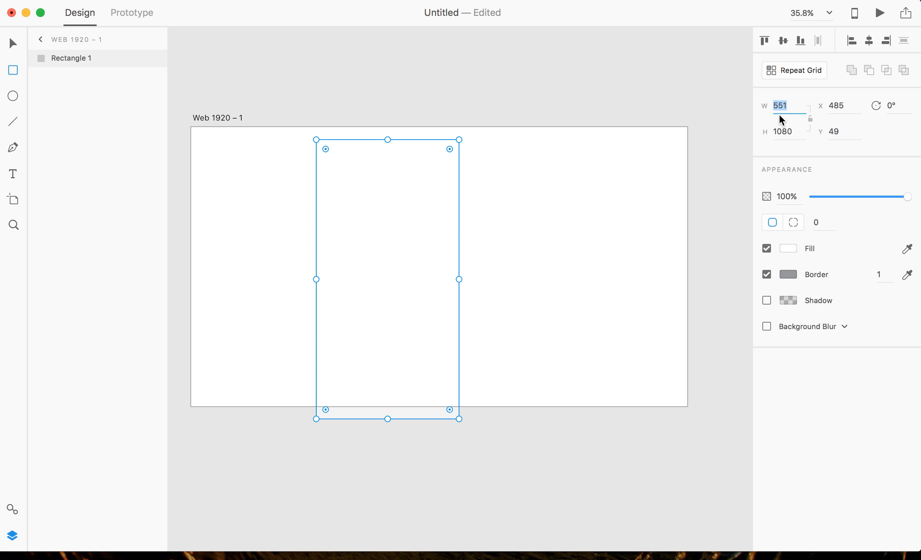
pyautogui.write('1170')
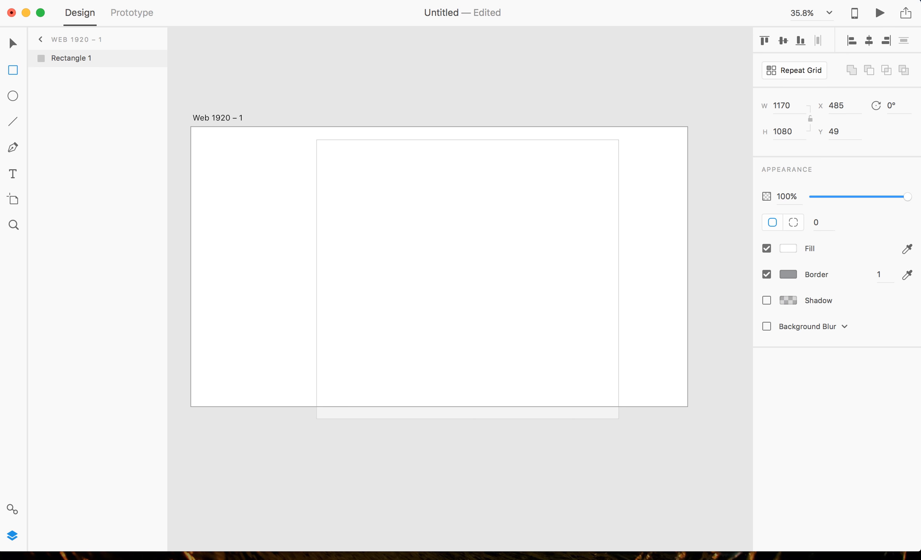
pyautogui.click(468, 279)
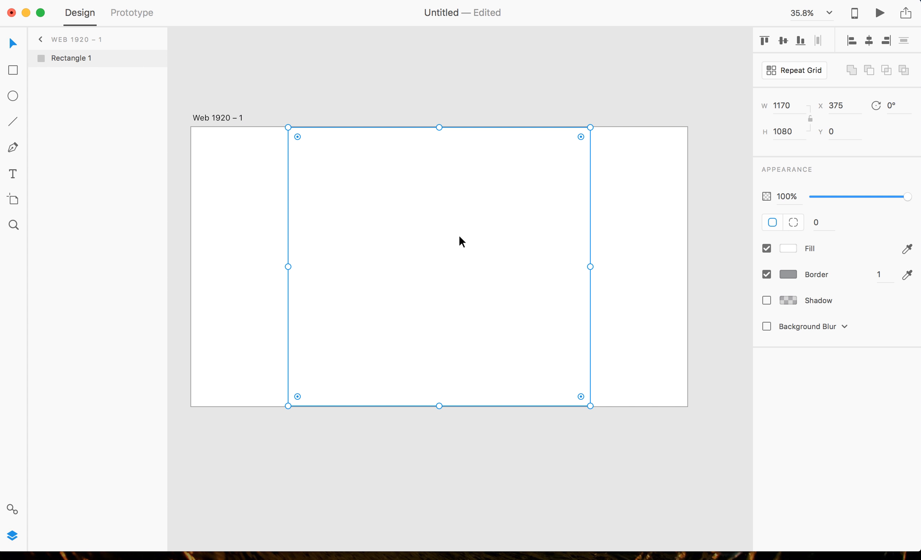
pyautogui.moveTo(775, 276)
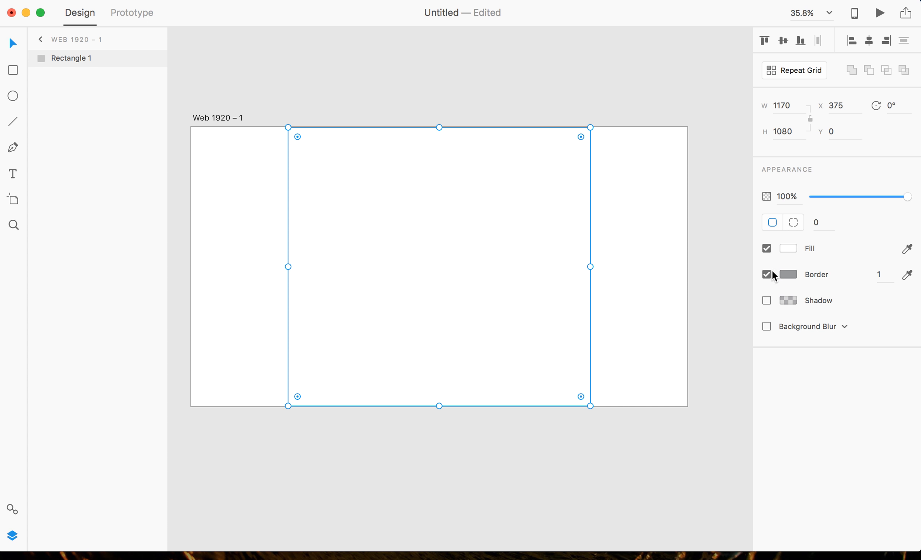
# Remove the rectangle's border, give it a grey fill and duplicate it.
pyautogui.click(766, 275)
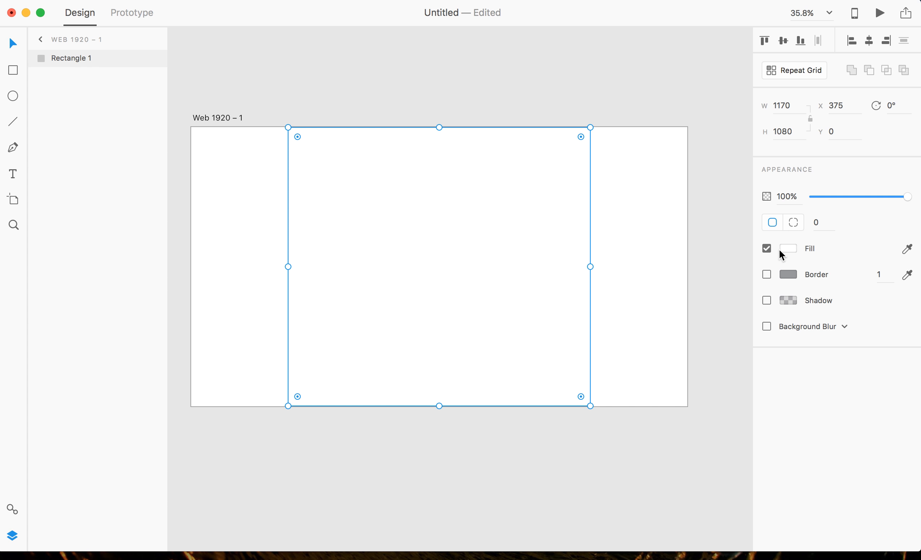
pyautogui.click(788, 248)
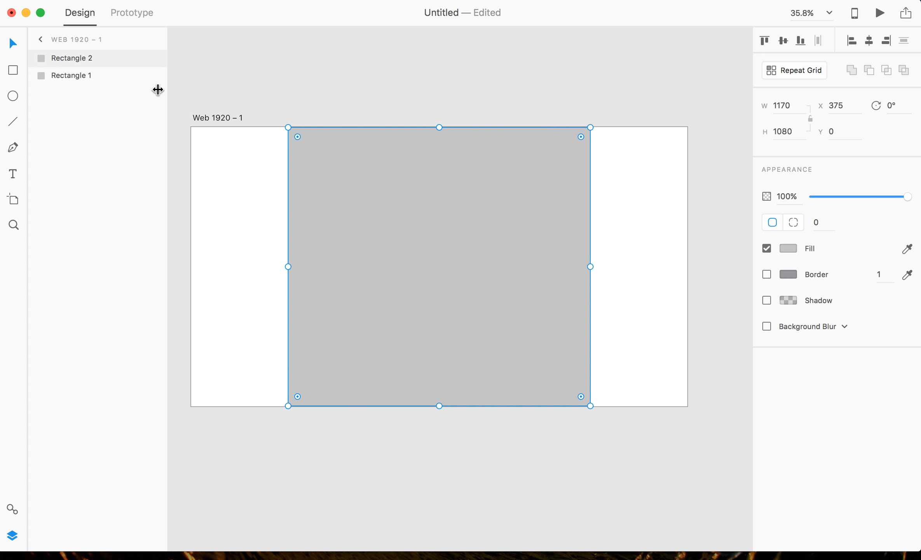
# Make the duplicate a 15-wide darker strip and place a copy at the grey rectangle's right edge.
pyautogui.click(785, 105)
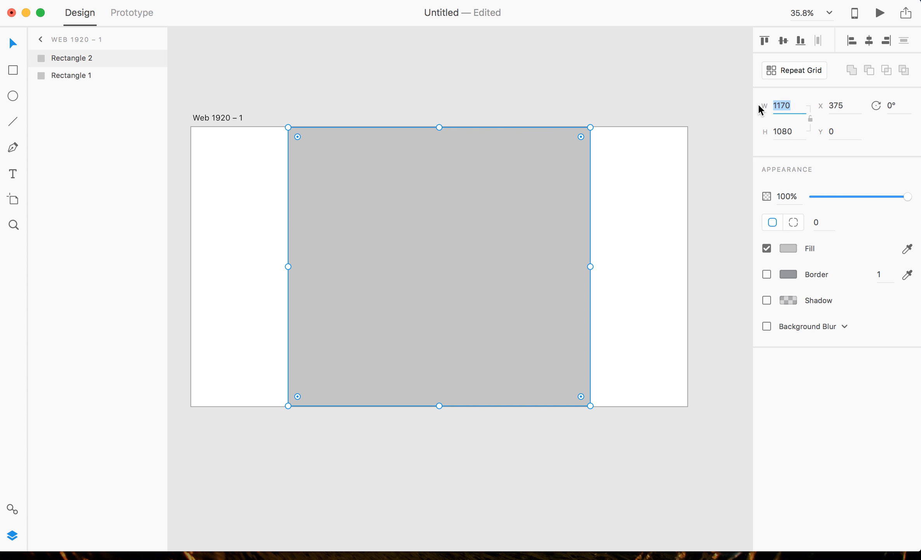
pyautogui.write('15')
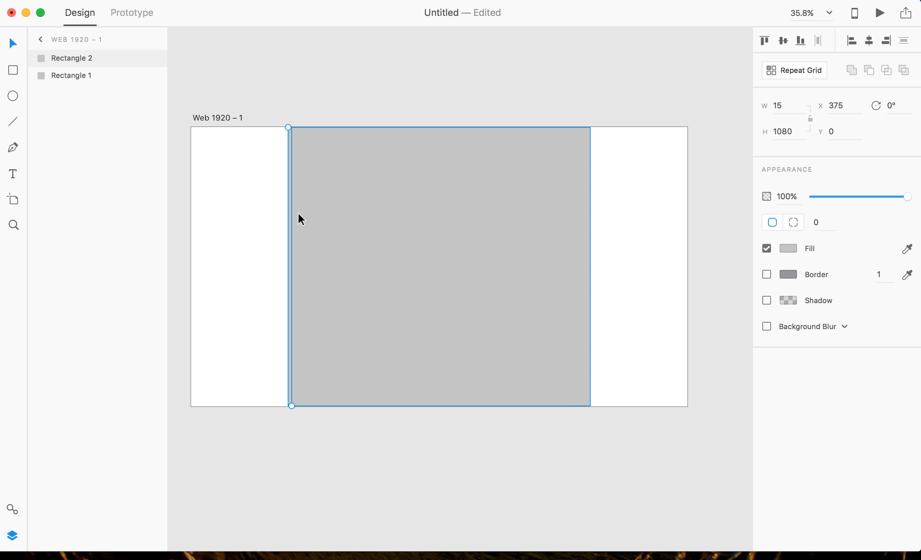
pyautogui.click(788, 248)
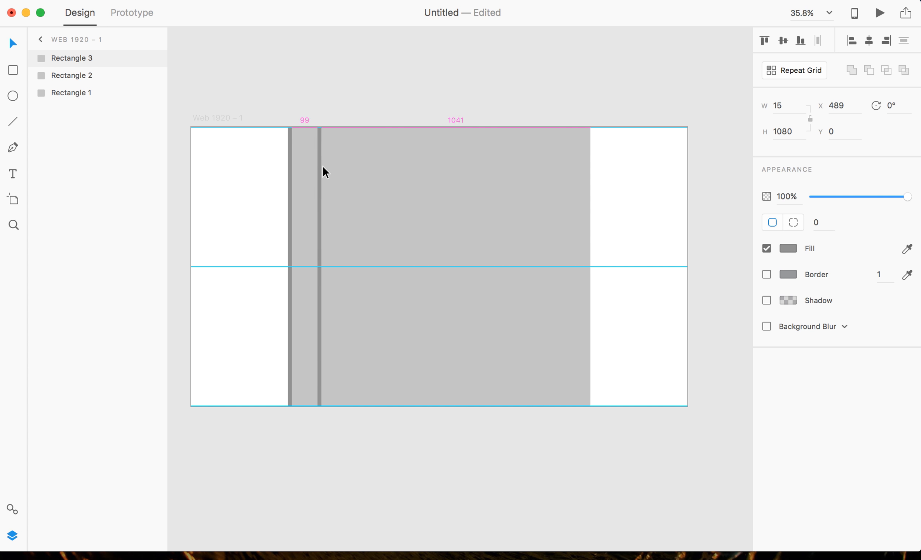
pyautogui.moveTo(306, 197); pyautogui.dragTo(599, 205)
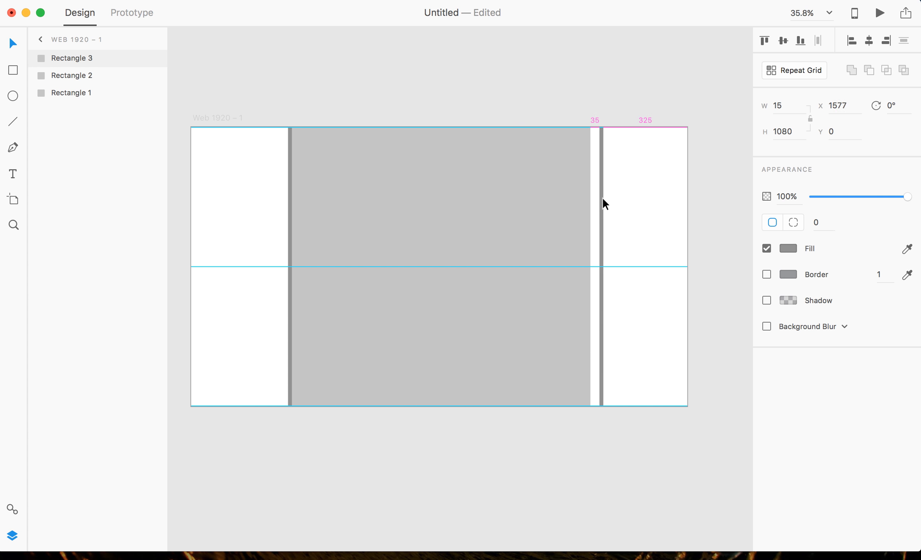
pyautogui.moveTo(599, 203); pyautogui.dragTo(588, 203)
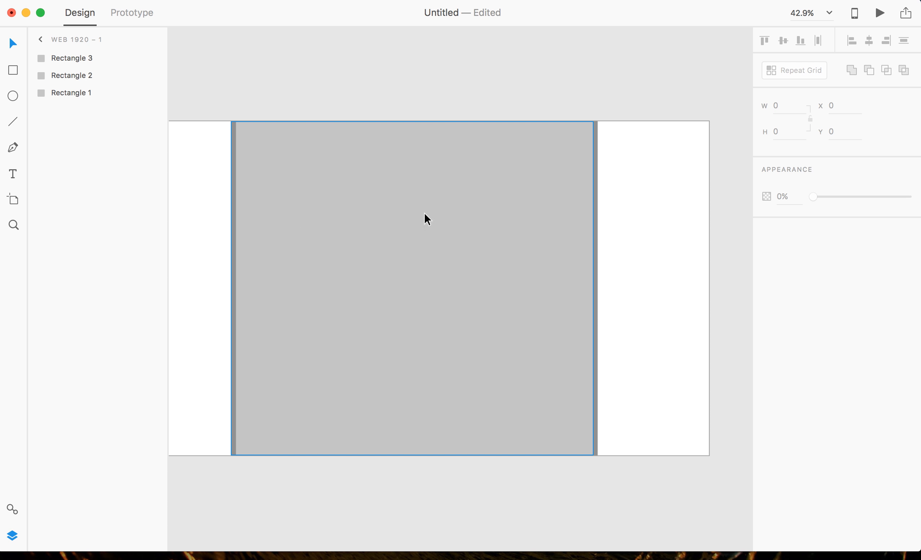
pyautogui.moveTo(218, 110)
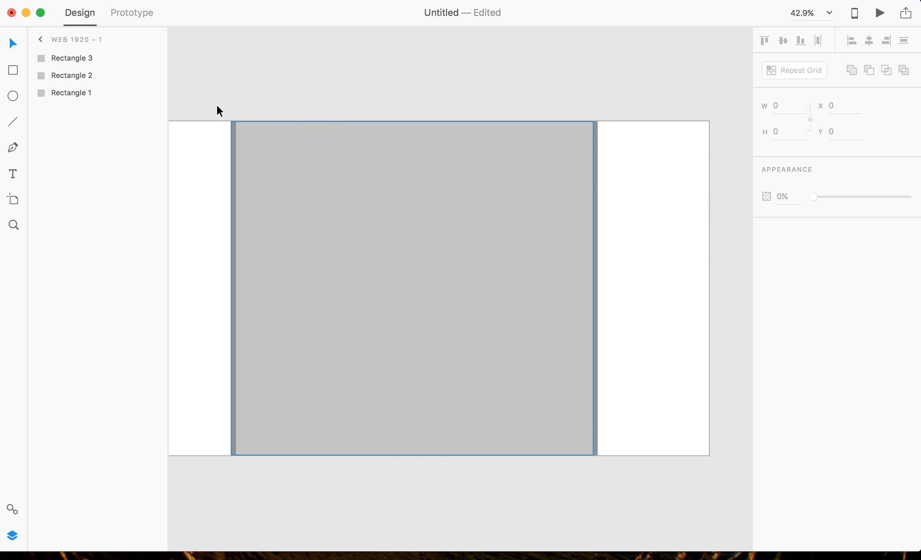
# Fill the column rectangle black and sit it at X 390 against the content area's left edge.
pyautogui.click(12, 70)
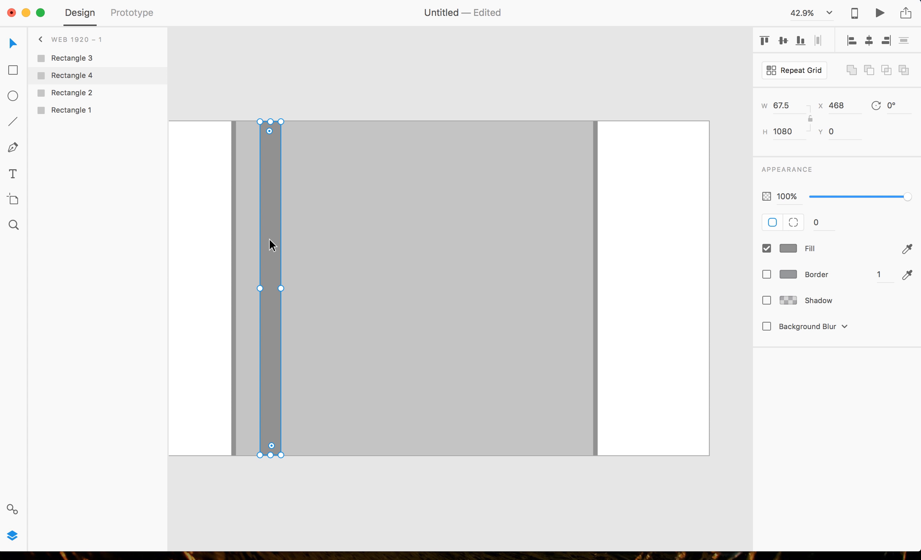
pyautogui.click(789, 248)
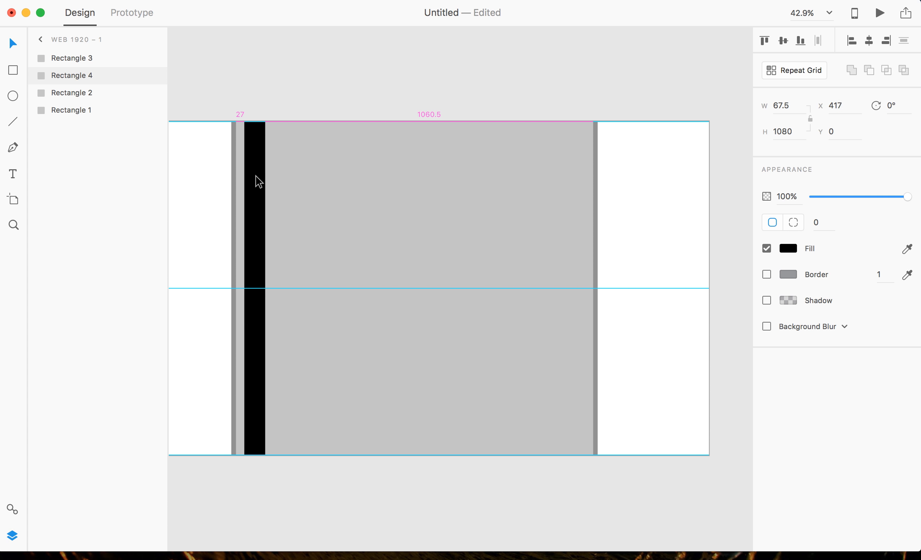
pyautogui.moveTo(256, 182); pyautogui.dragTo(246, 182)
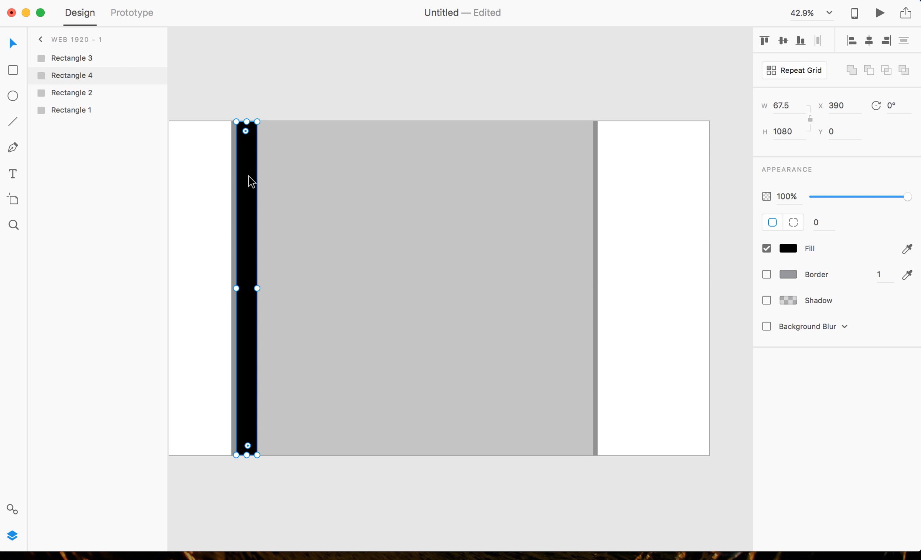
pyautogui.moveTo(290, 112)
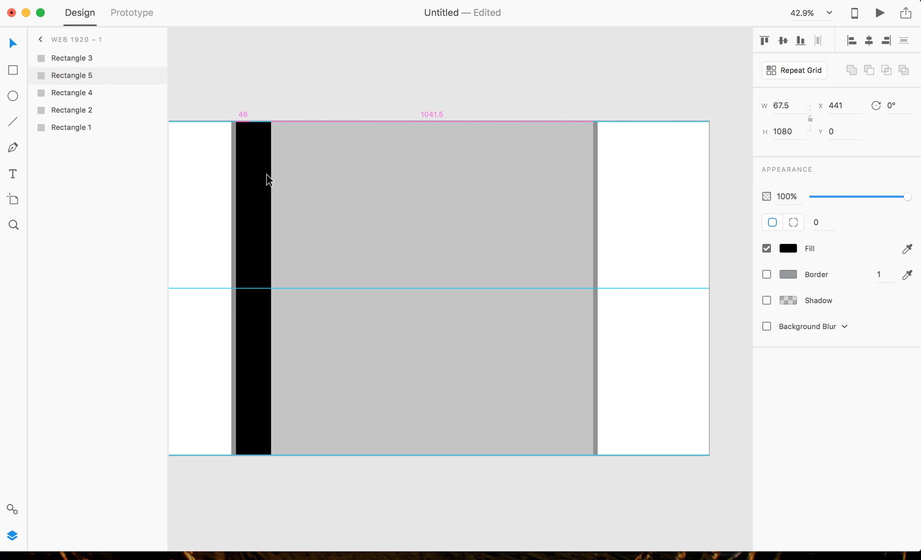
# Turn the column copy into a 30-wide #A8A8A8 gutter strip beside the black column.
pyautogui.moveTo(268, 179); pyautogui.dragTo(291, 182)
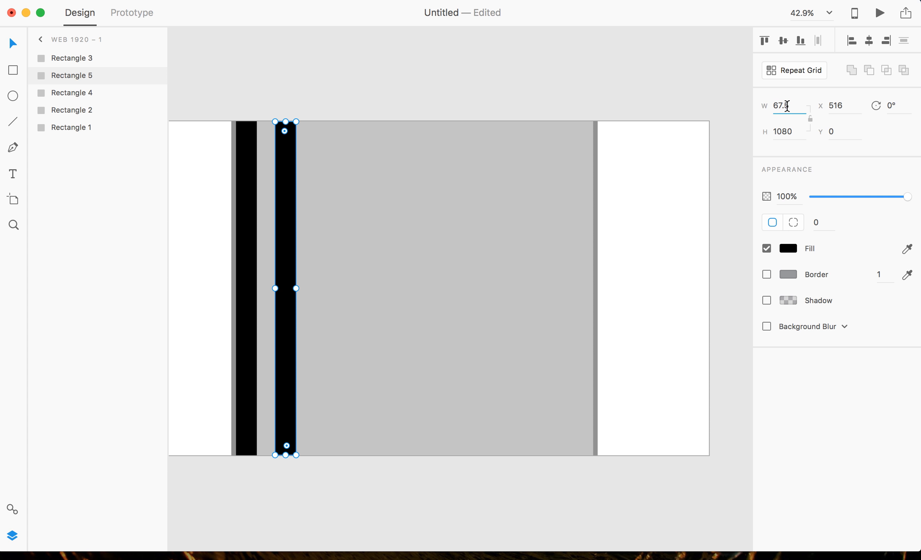
pyautogui.write('30')
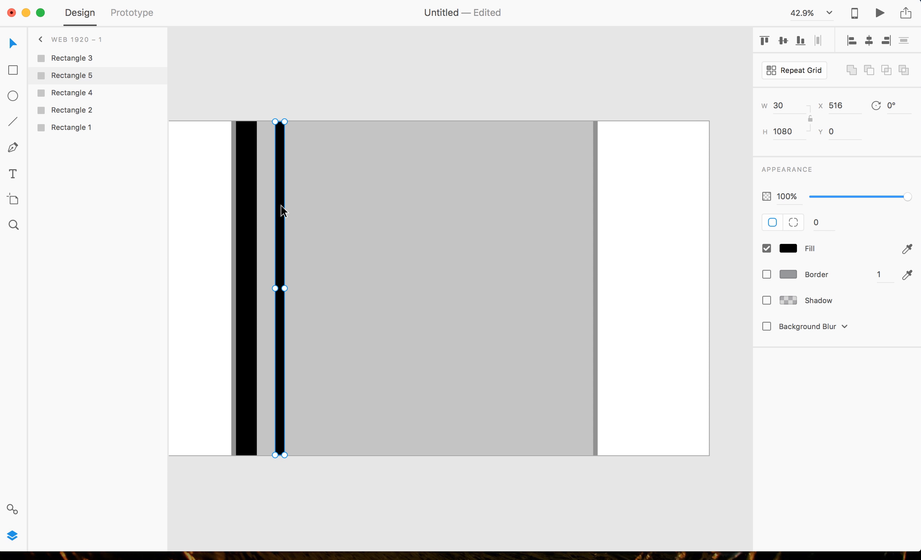
pyautogui.click(788, 248)
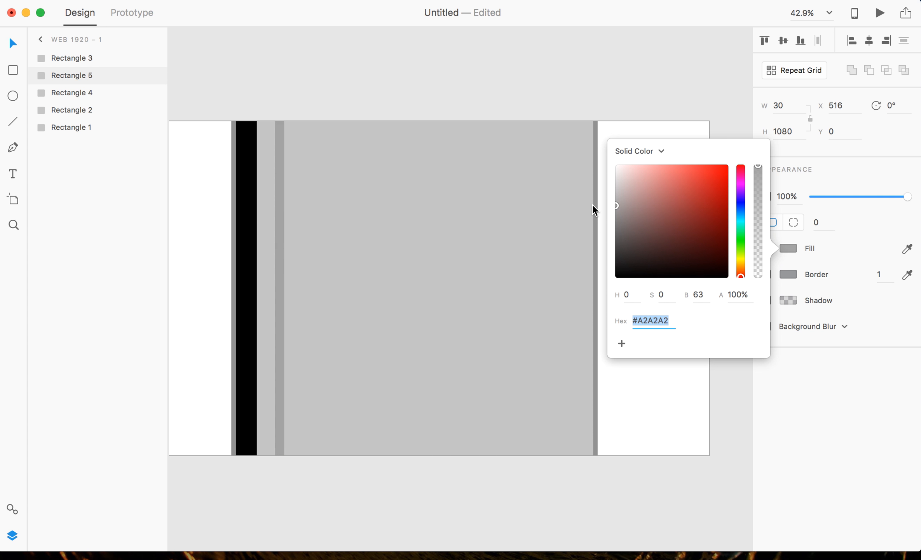
pyautogui.write('A8A8A8')
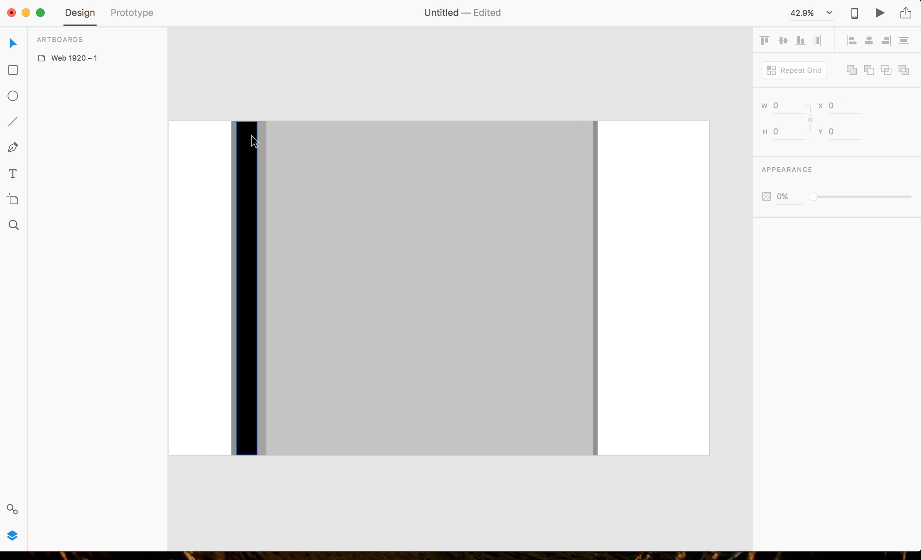
# Make the column and gutter a Repeat Grid and extend it to about five columns.
pyautogui.click(246, 288)
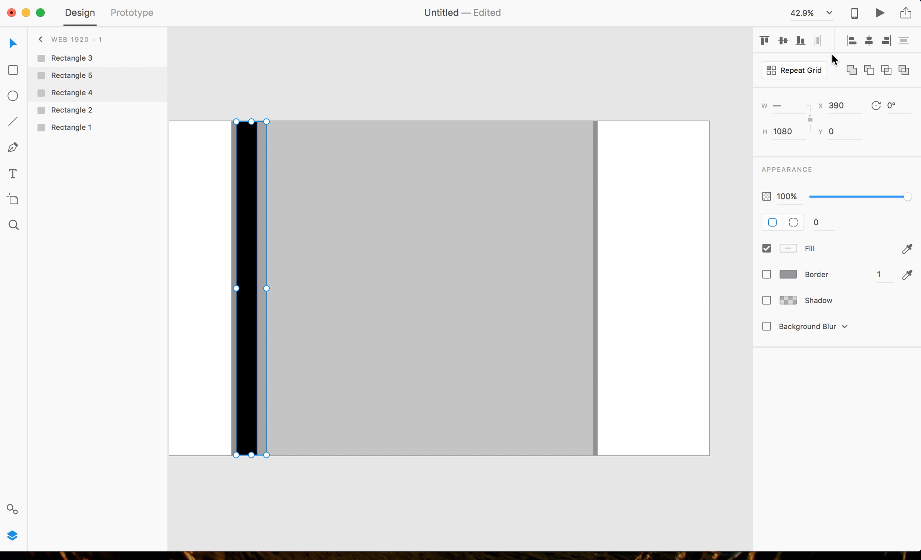
pyautogui.moveTo(805, 77)
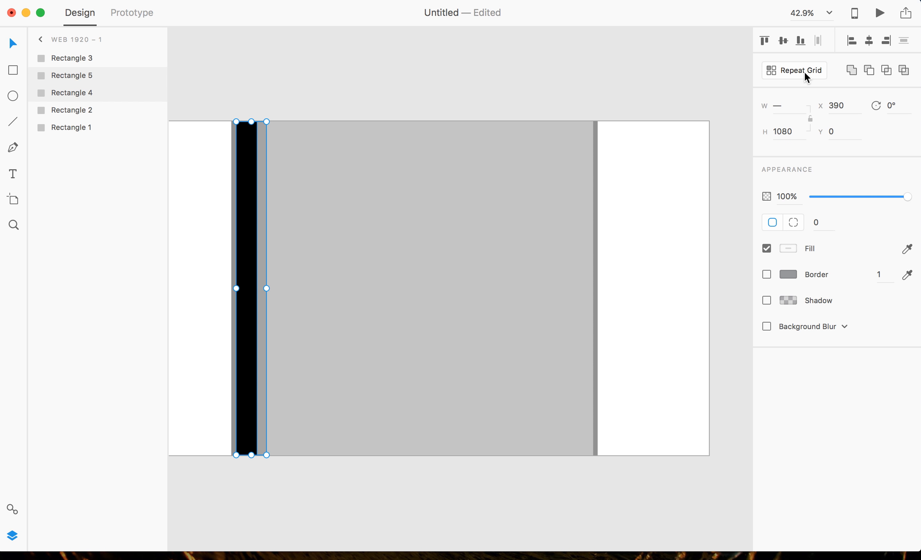
pyautogui.click(794, 71)
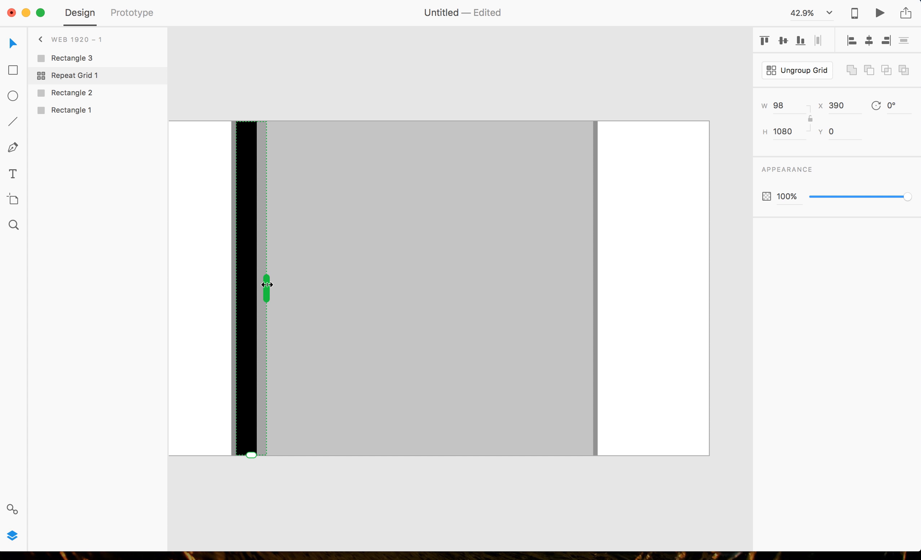
pyautogui.moveTo(266, 285); pyautogui.dragTo(294, 289)
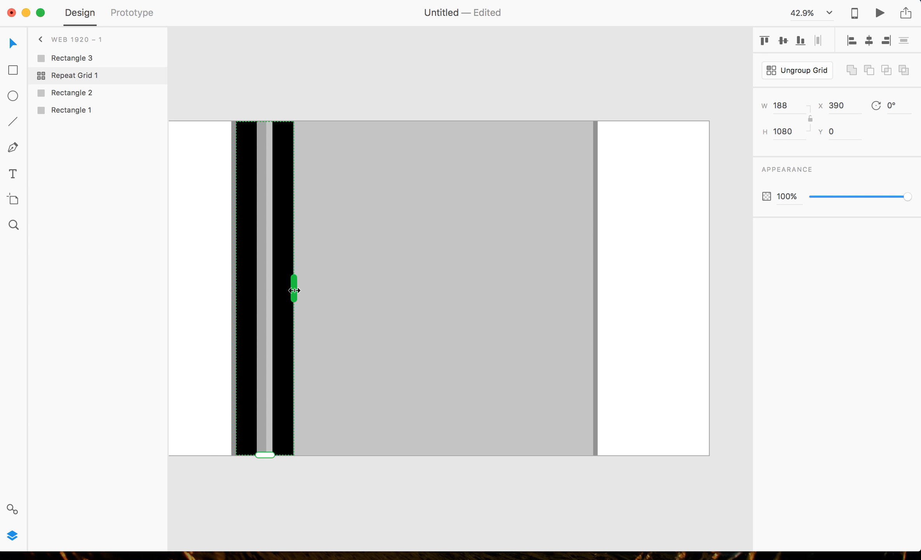
pyautogui.moveTo(294, 290); pyautogui.dragTo(412, 297)
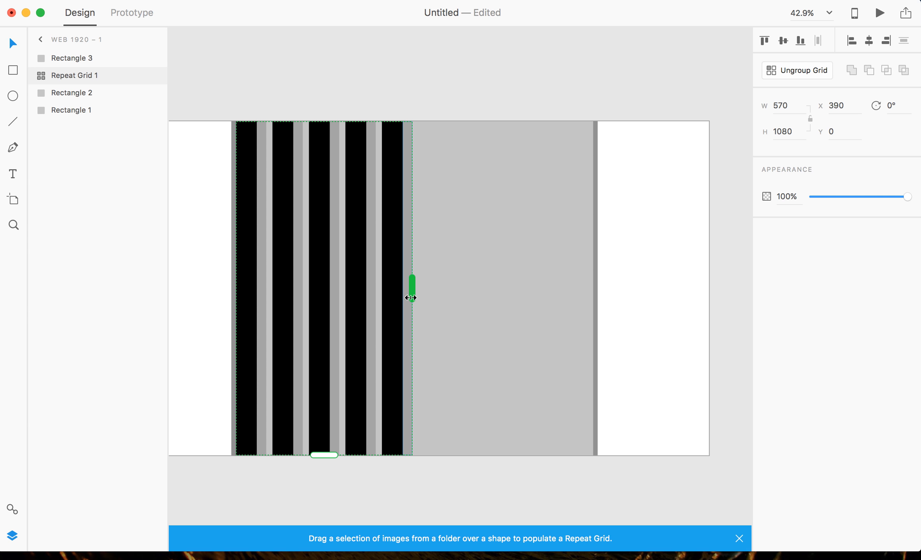
pyautogui.moveTo(411, 298); pyautogui.dragTo(574, 297)
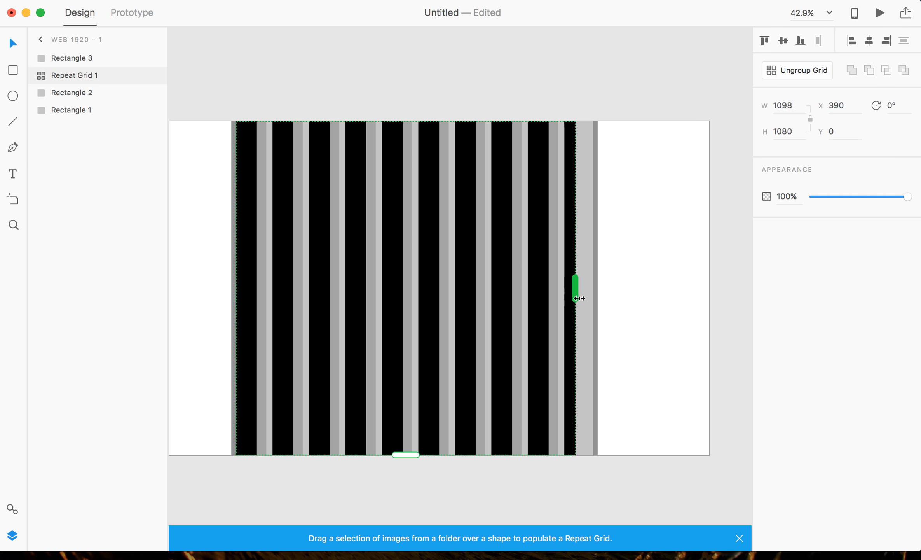
# Stretch the repeat grid to roughly the full 1155-wide content area, adjusting its right edge.
pyautogui.moveTo(576, 281); pyautogui.dragTo(593, 292)
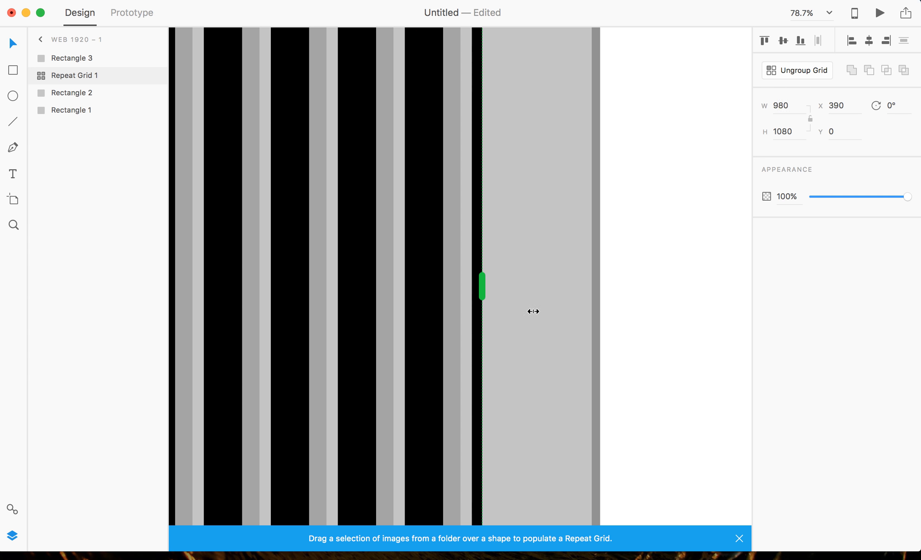
pyautogui.moveTo(482, 286); pyautogui.dragTo(592, 320)
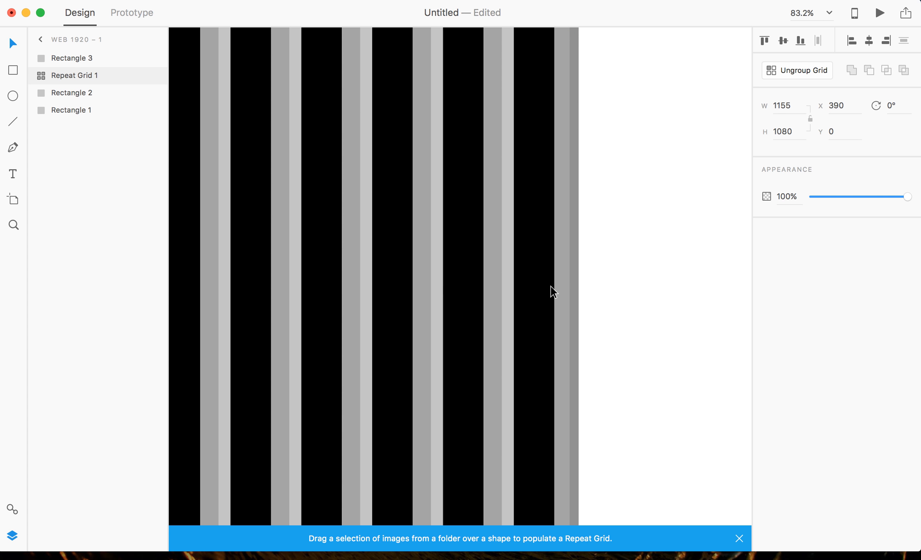
pyautogui.moveTo(577, 293); pyautogui.dragTo(554, 293)
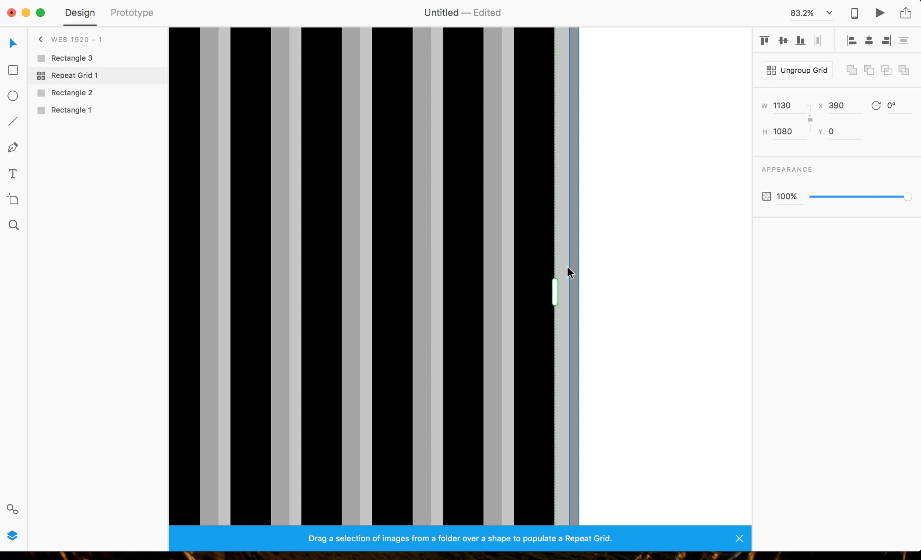
pyautogui.moveTo(554, 293); pyautogui.dragTo(569, 292)
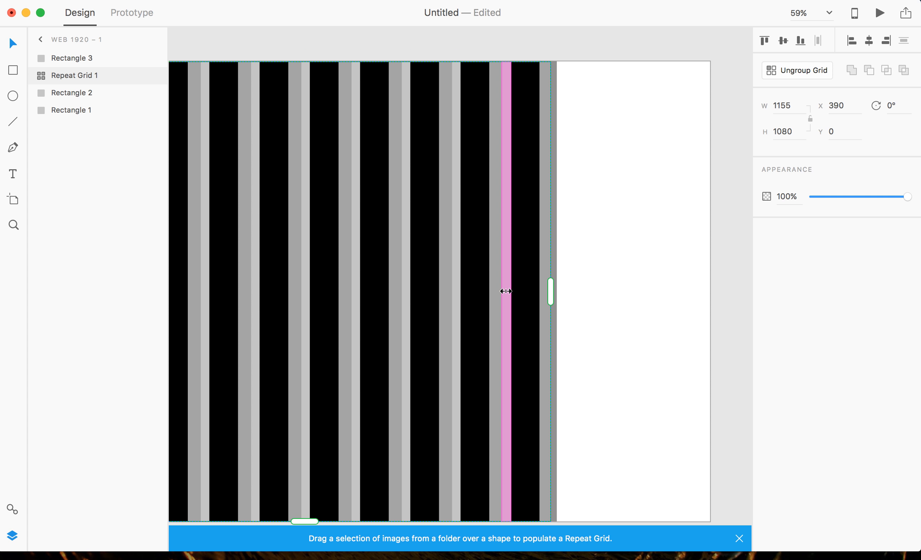
pyautogui.moveTo(506, 290)
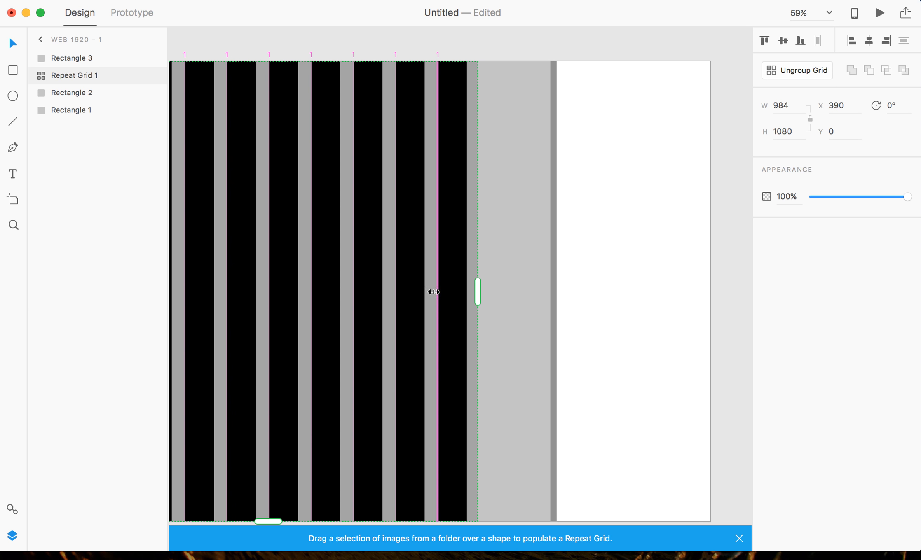
# Tighten the repeat spacing and extend the grid to twelve columns ending at the right edge strip.
pyautogui.moveTo(477, 292); pyautogui.dragTo(474, 291)
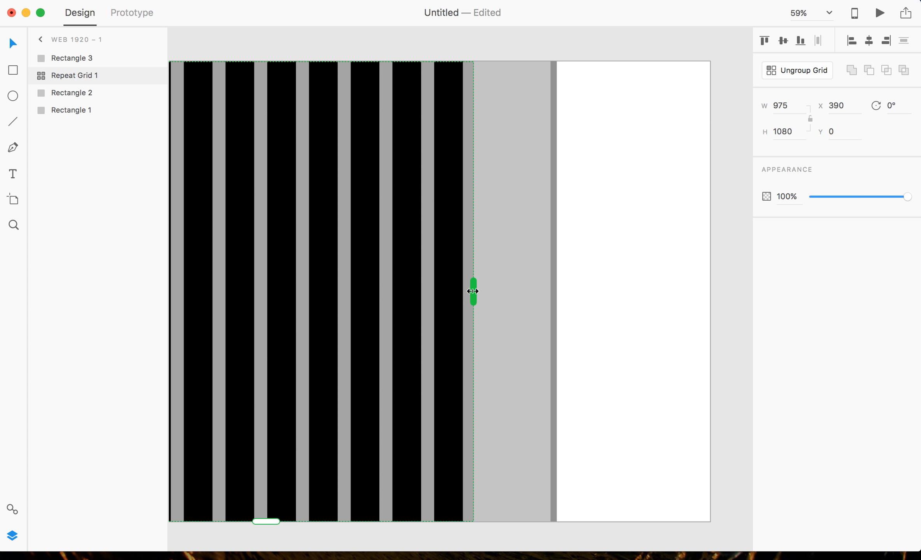
pyautogui.moveTo(473, 291); pyautogui.dragTo(506, 288)
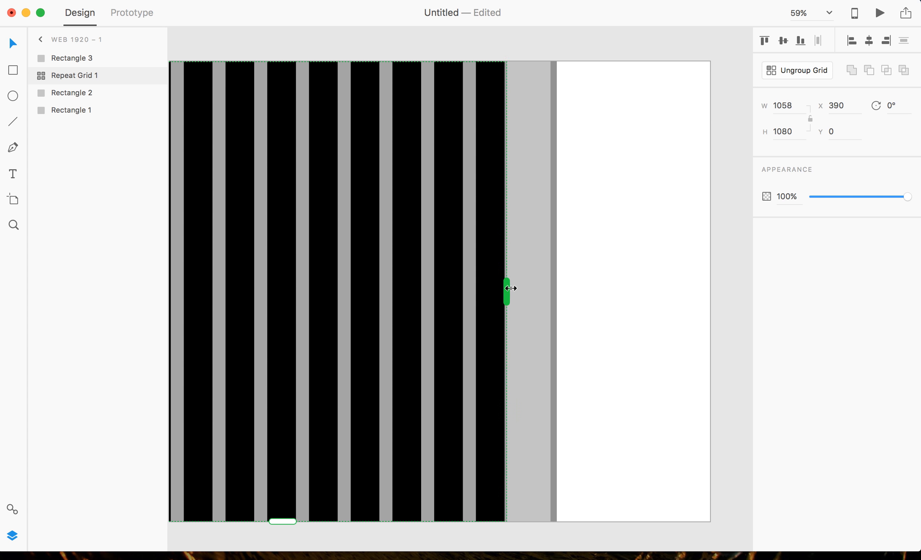
pyautogui.moveTo(506, 288); pyautogui.dragTo(551, 292)
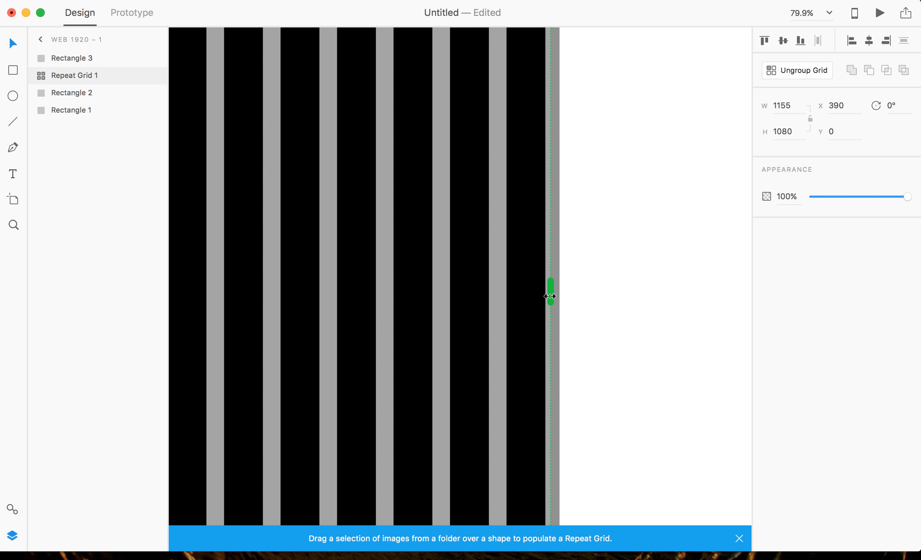
pyautogui.moveTo(551, 295); pyautogui.dragTo(545, 299)
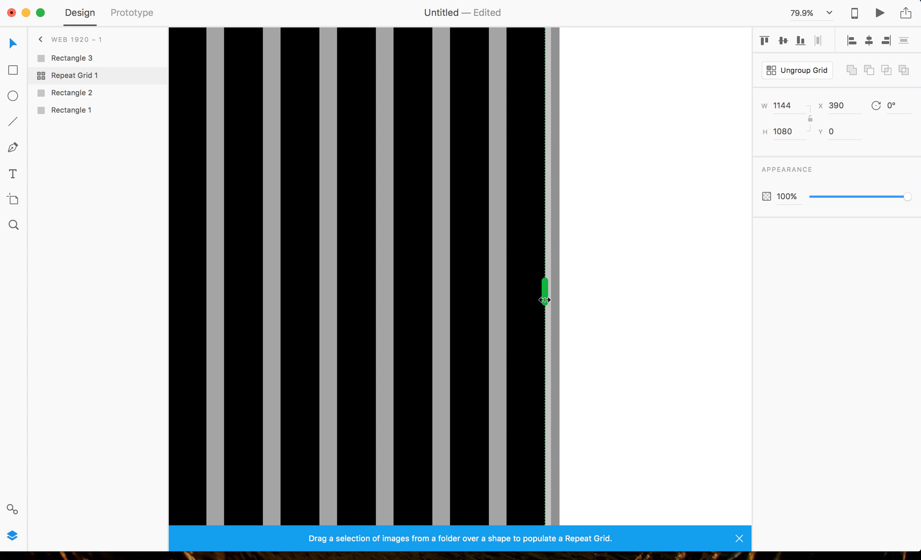
pyautogui.moveTo(545, 288); pyautogui.dragTo(551, 292)
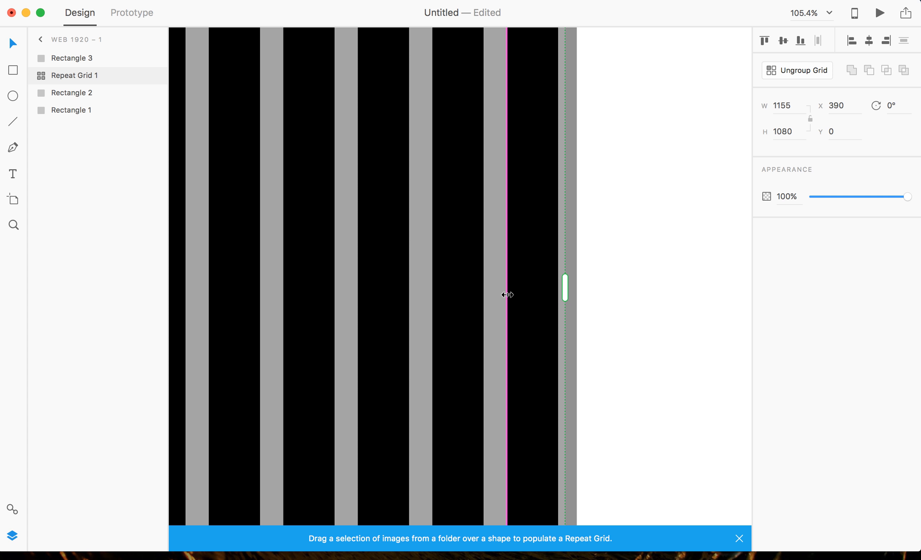
pyautogui.moveTo(506, 291)
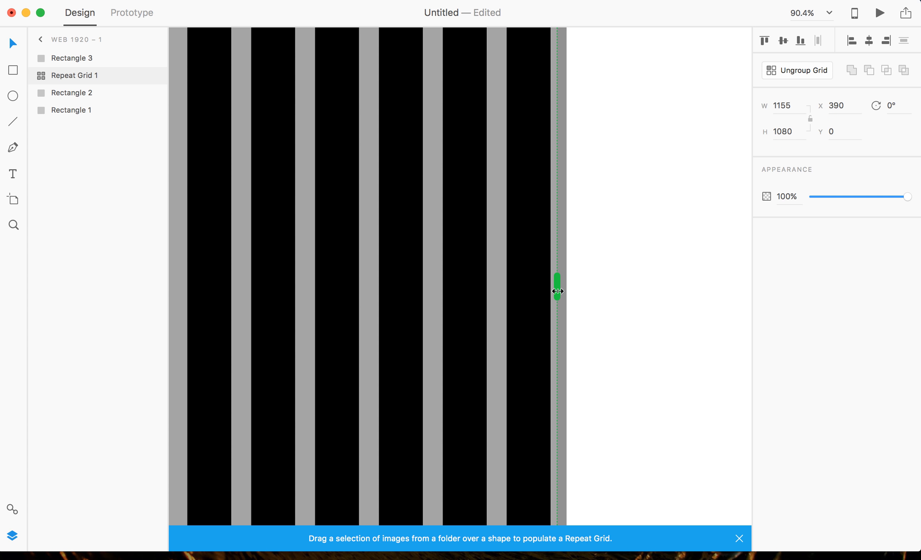
pyautogui.moveTo(557, 282); pyautogui.dragTo(553, 295)
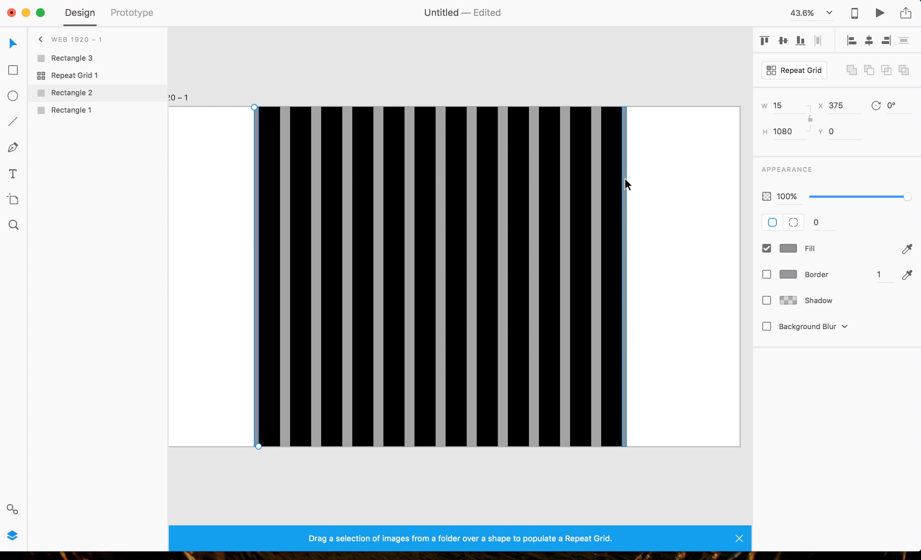
pyautogui.click(789, 248)
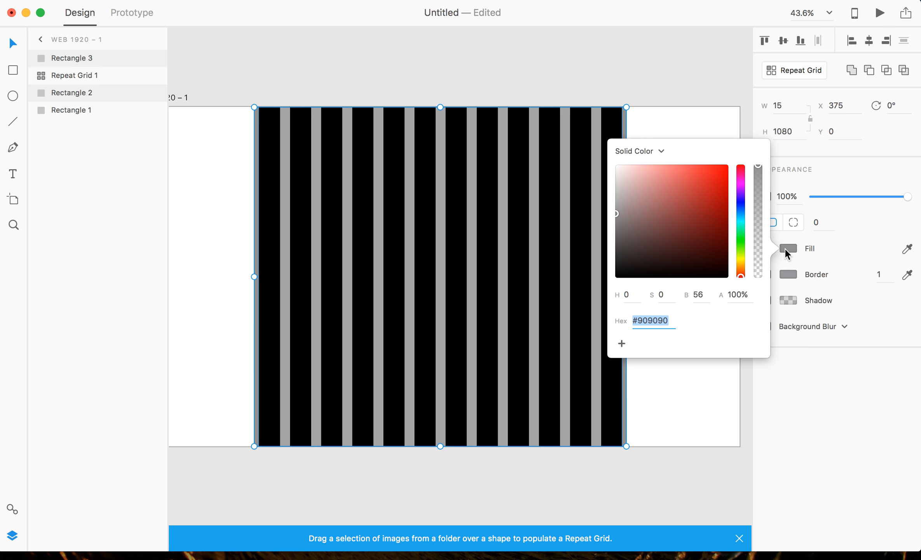
pyautogui.click(534, 73)
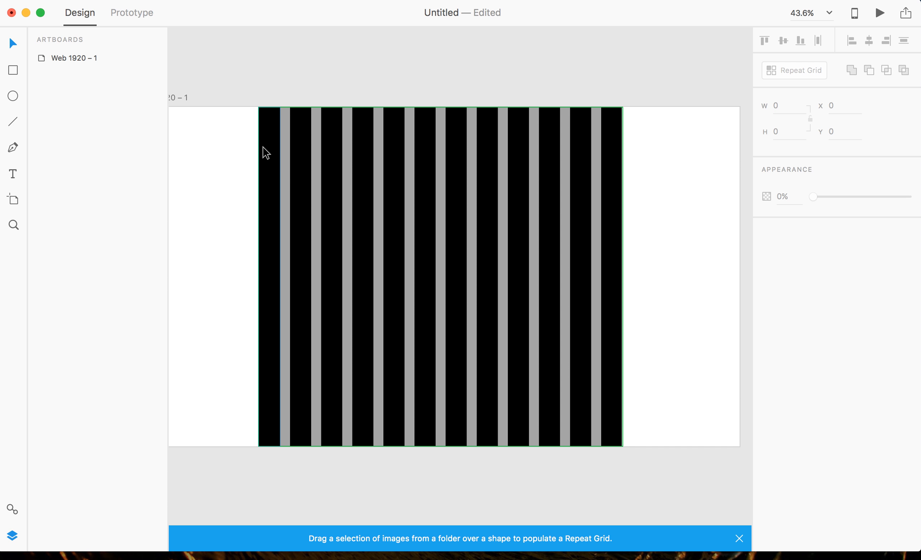
pyautogui.click(739, 538)
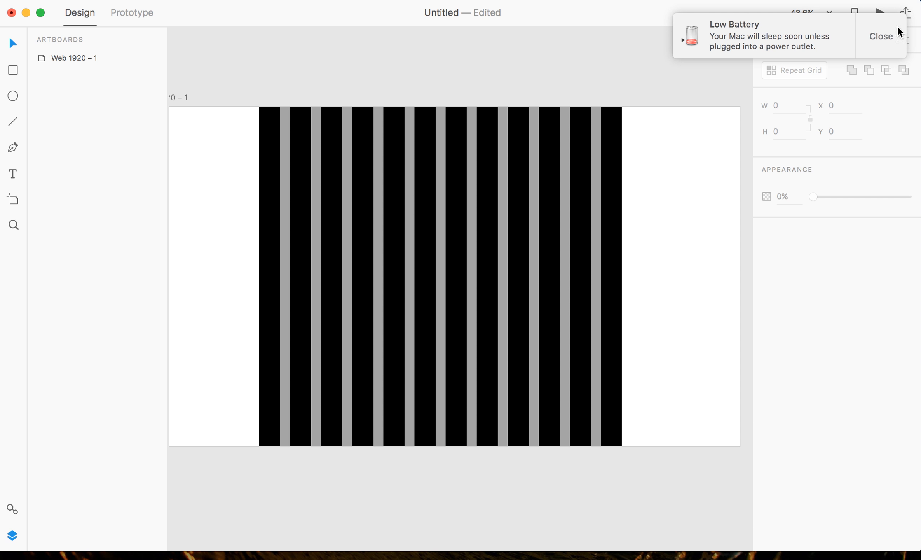
pyautogui.click(882, 36)
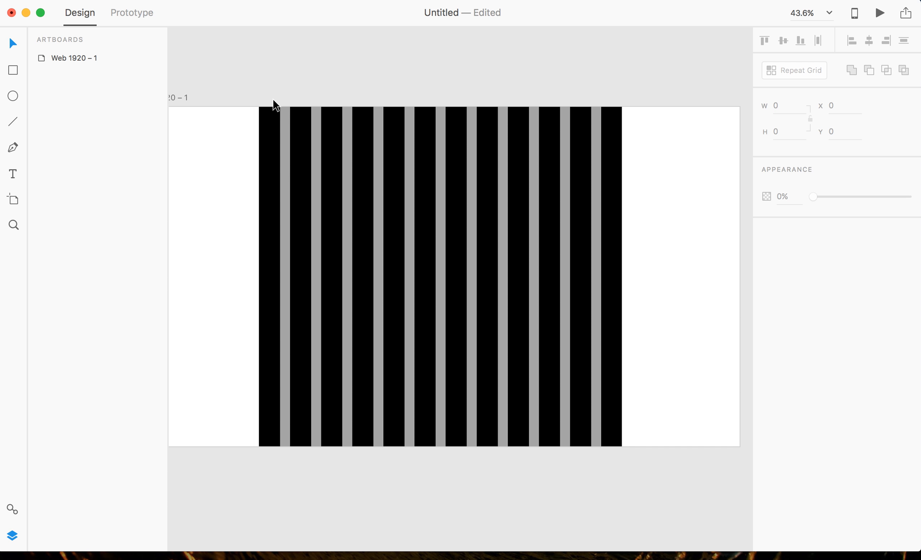
pyautogui.click(283, 121)
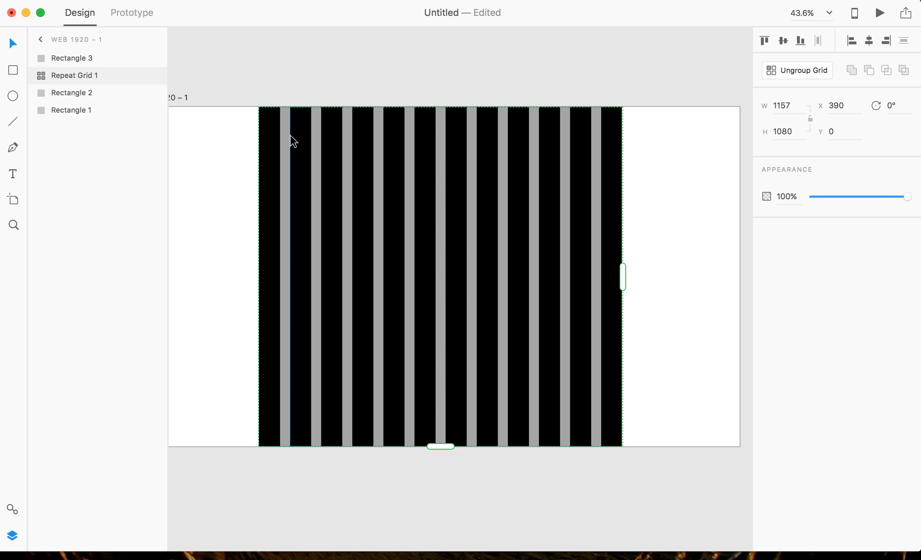
# Restore the grid to twelve columns and fill the gutter rectangles white.
pyautogui.click(666, 87)
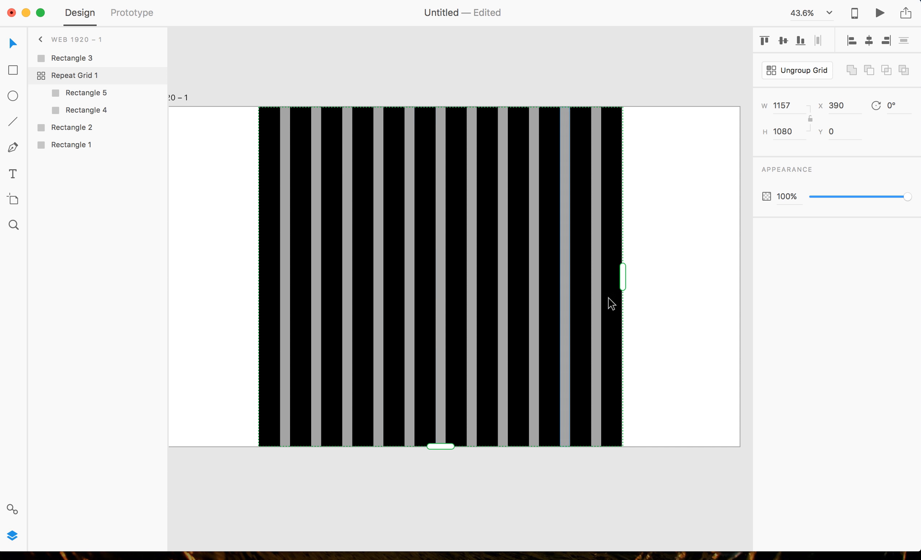
pyautogui.moveTo(621, 276); pyautogui.dragTo(535, 276)
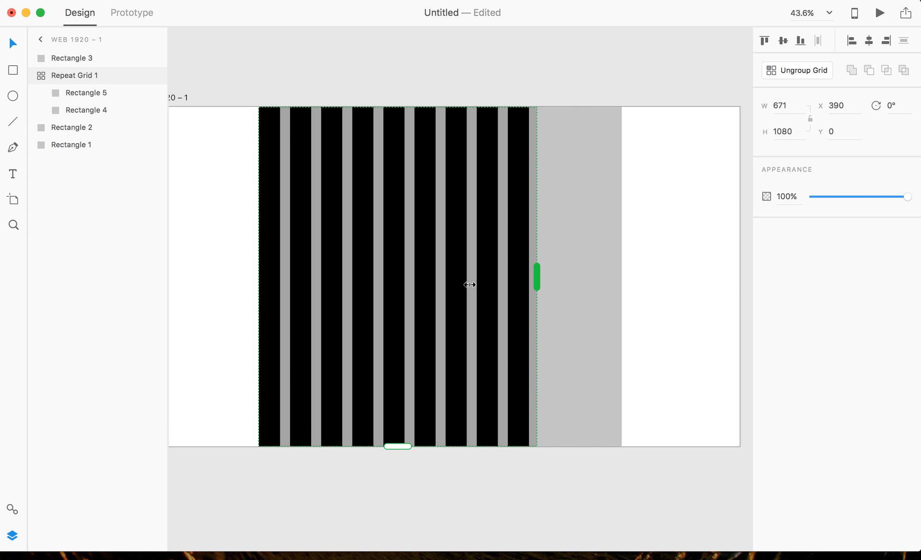
pyautogui.moveTo(536, 277); pyautogui.dragTo(567, 282)
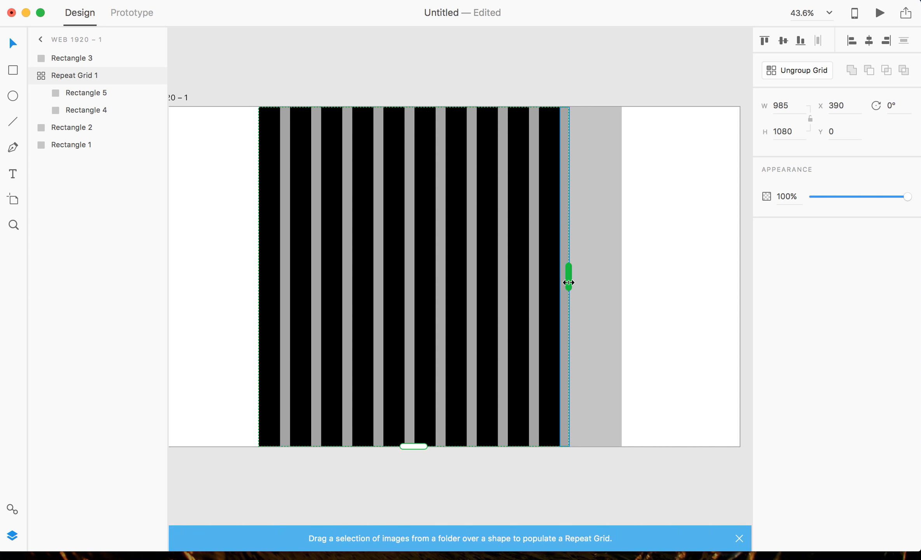
pyautogui.moveTo(567, 282); pyautogui.dragTo(620, 277)
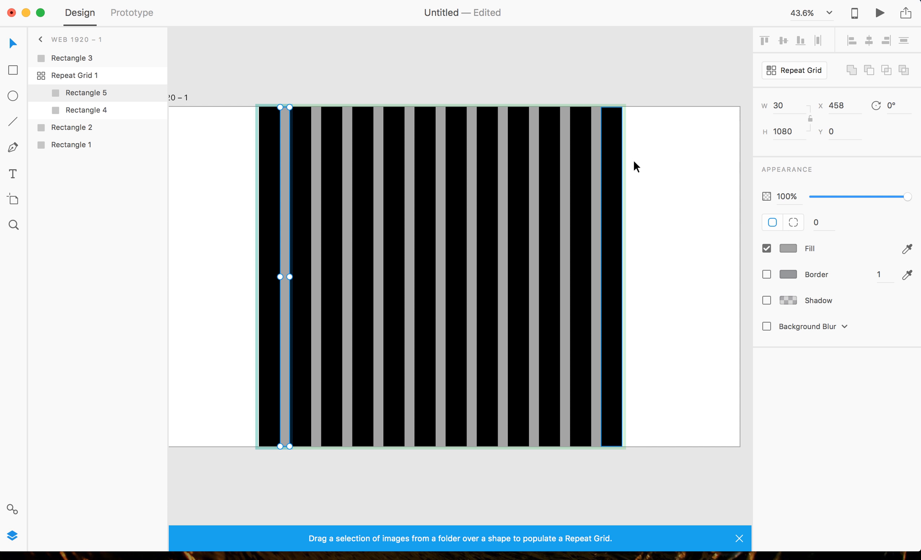
pyautogui.click(788, 248)
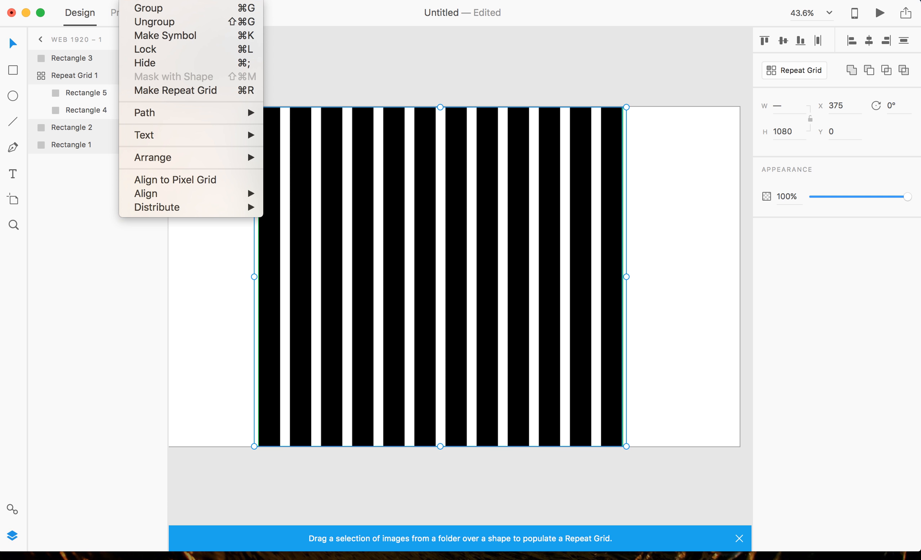
# Group all column and gutter pieces and fade the group to 2% opacity.
pyautogui.click(148, 8)
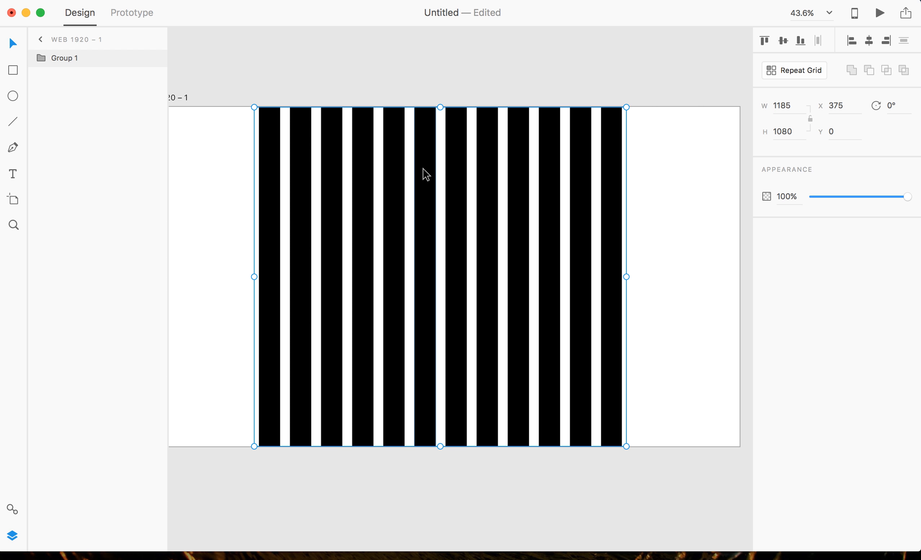
pyautogui.moveTo(432, 172)
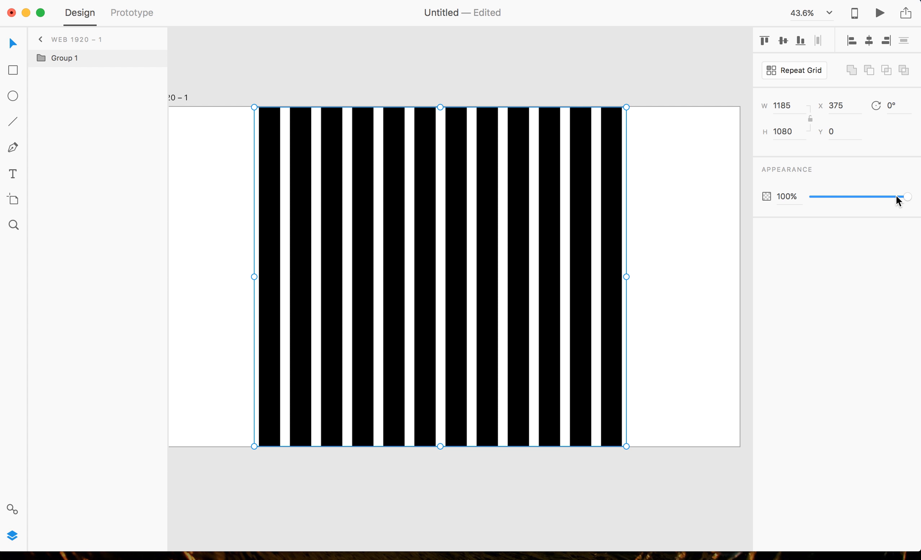
pyautogui.moveTo(908, 195); pyautogui.dragTo(866, 196)
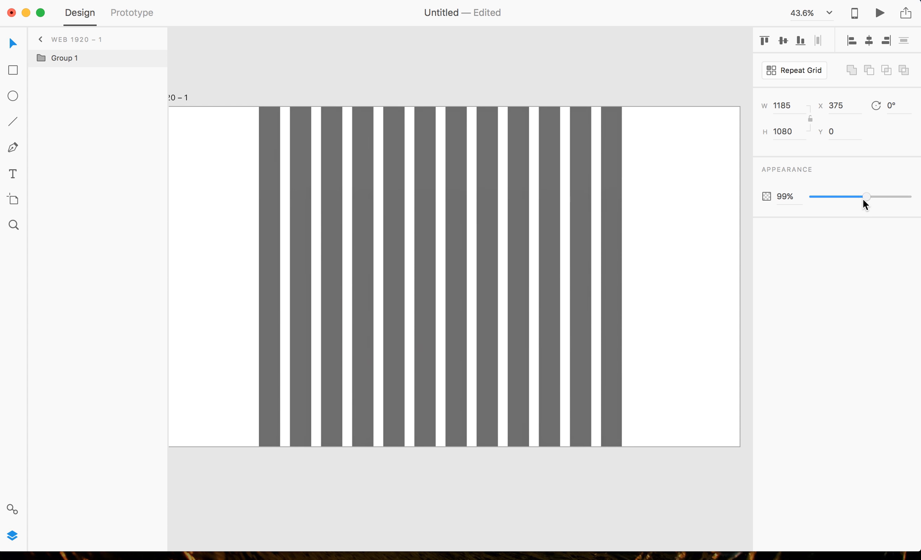
pyautogui.moveTo(867, 196); pyautogui.dragTo(818, 196)
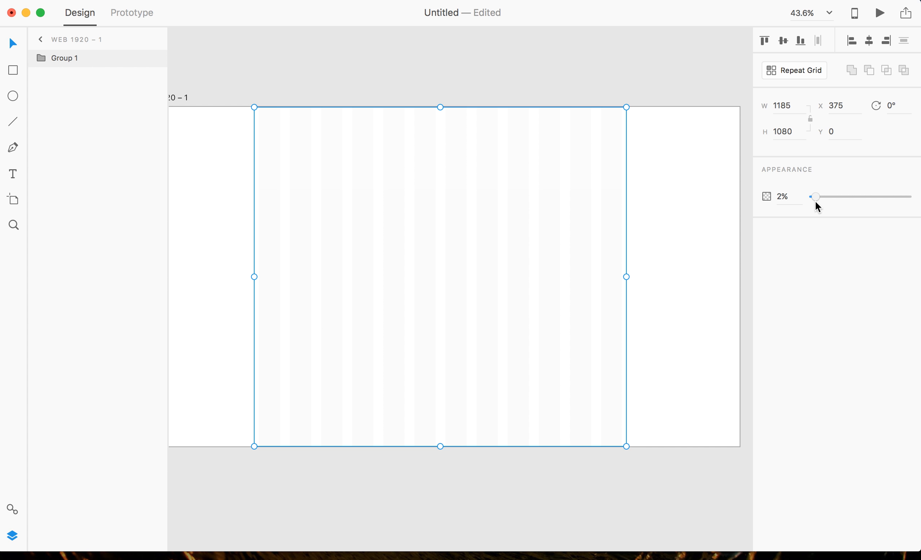
pyautogui.moveTo(818, 196); pyautogui.dragTo(816, 196)
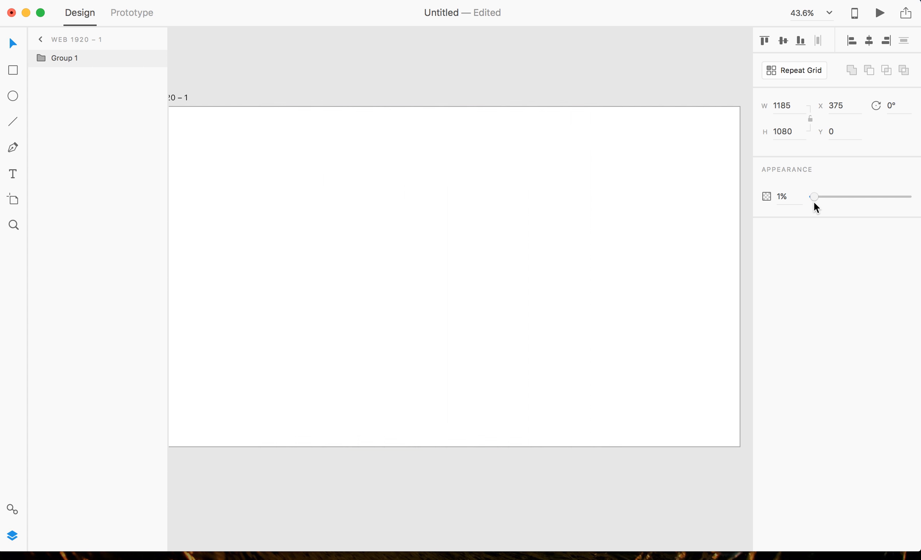
pyautogui.moveTo(815, 196); pyautogui.dragTo(816, 196)
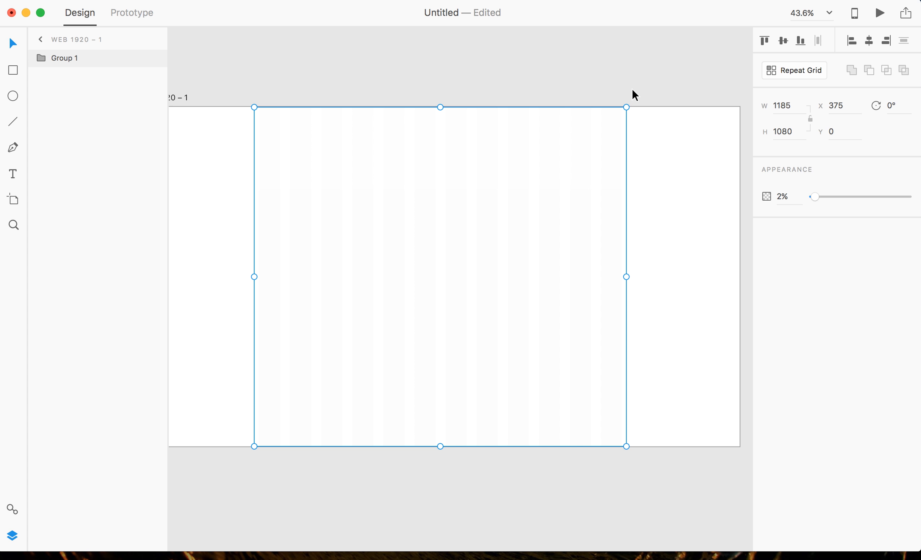
pyautogui.moveTo(139, 61)
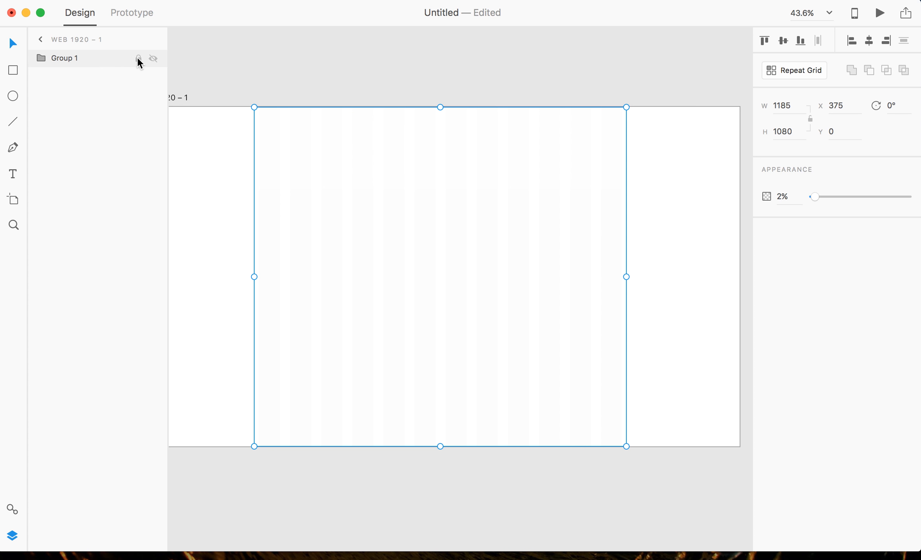
# Lock Group 1 in the Layers panel so the faint grid stays fixed.
pyautogui.click(138, 58)
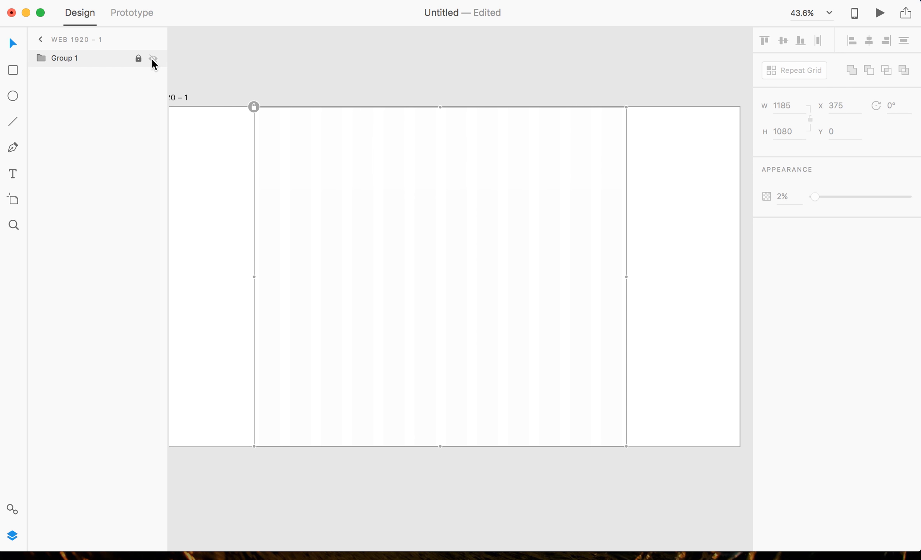
pyautogui.moveTo(153, 59)
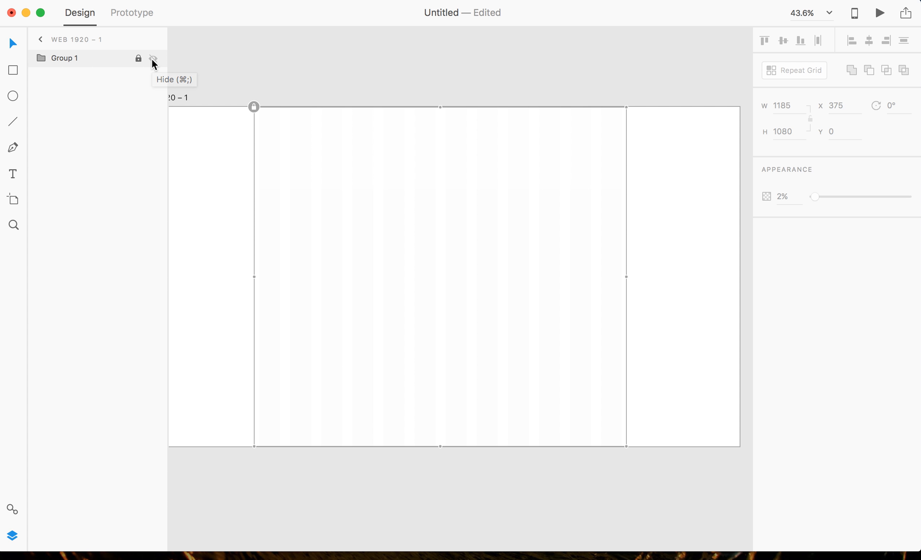
pyautogui.moveTo(153, 61)
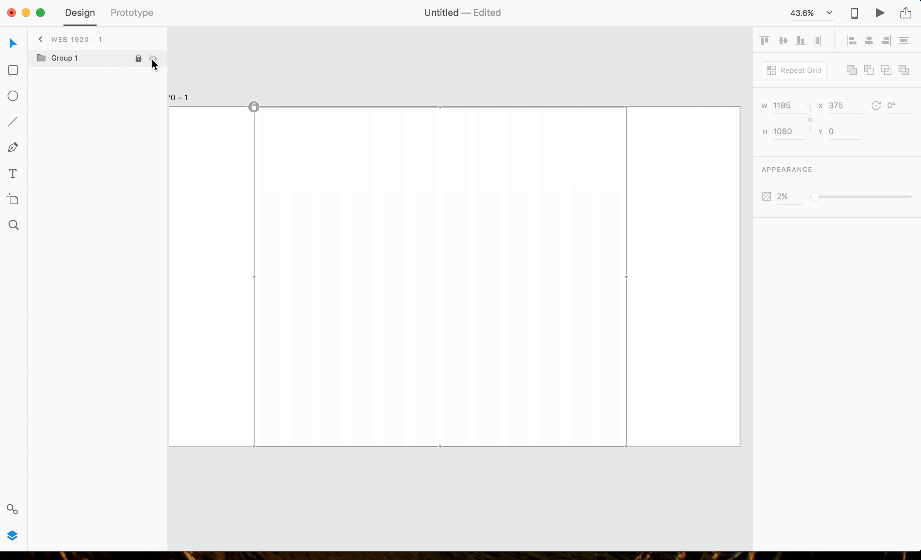